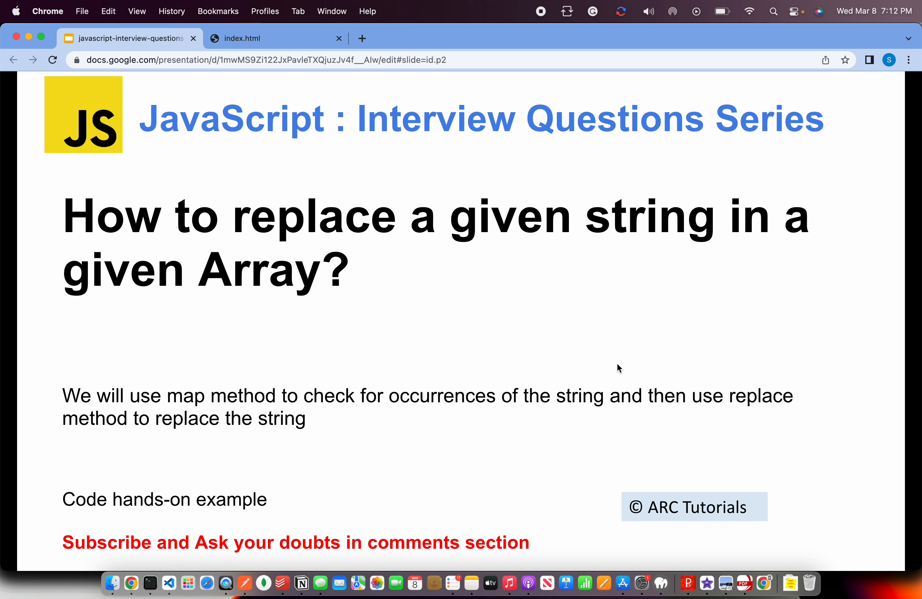
# - Switch from the Google Slides question slide to index.html in Visual Studio Code
pyautogui.click(170, 583)
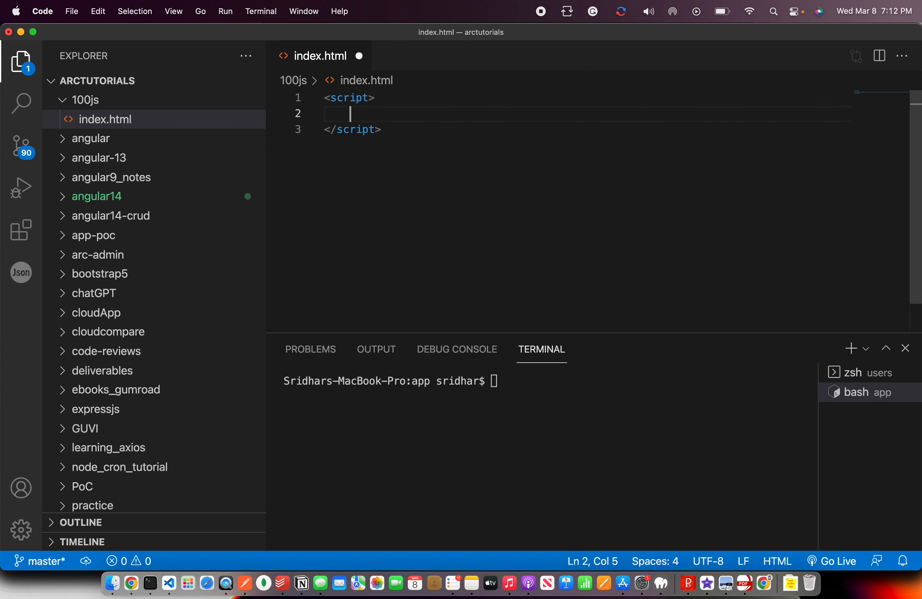
# - Write let arr = ["ban", "bangalore", "banned", "banaras"]; and start a // comment line
pyautogui.press('enter')
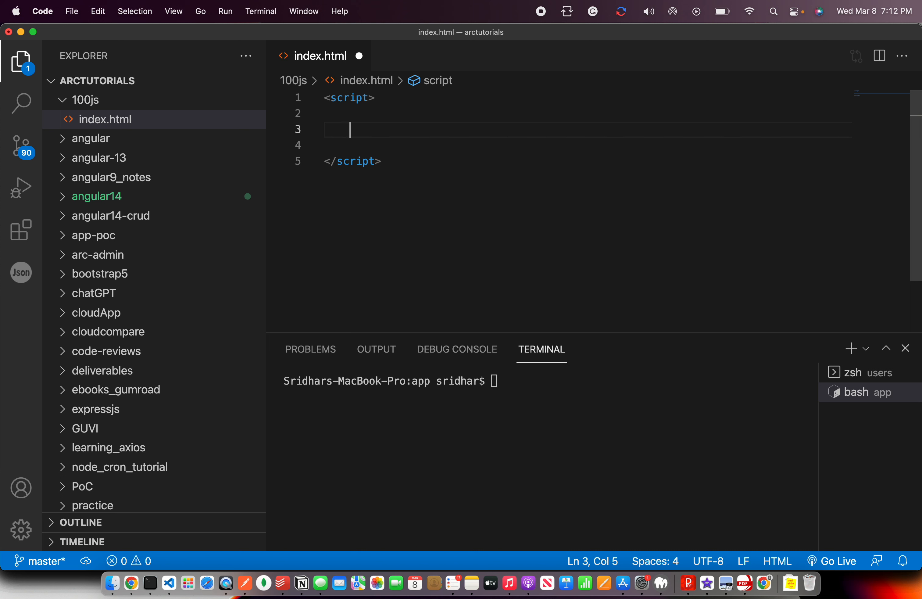
pyautogui.write('let')
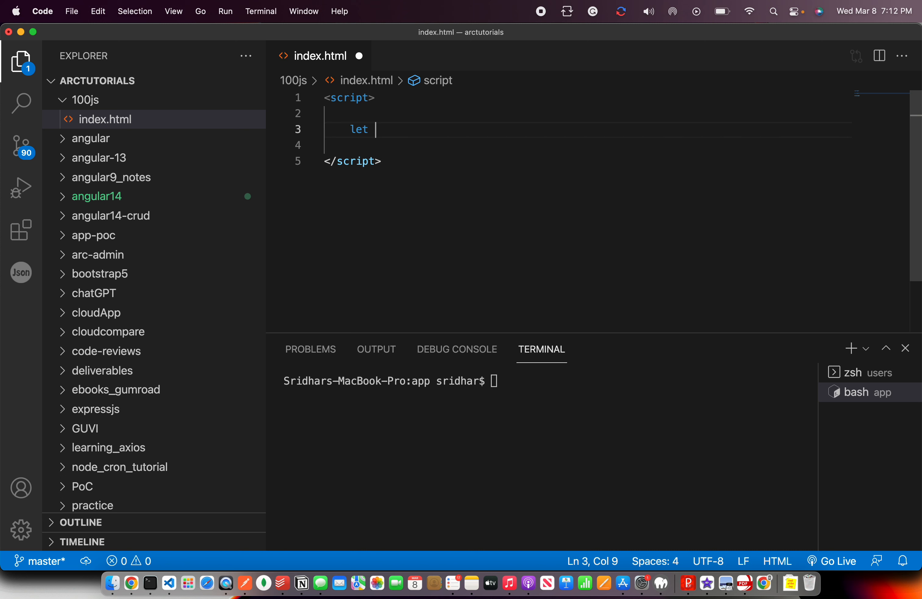
pyautogui.write('arr =')
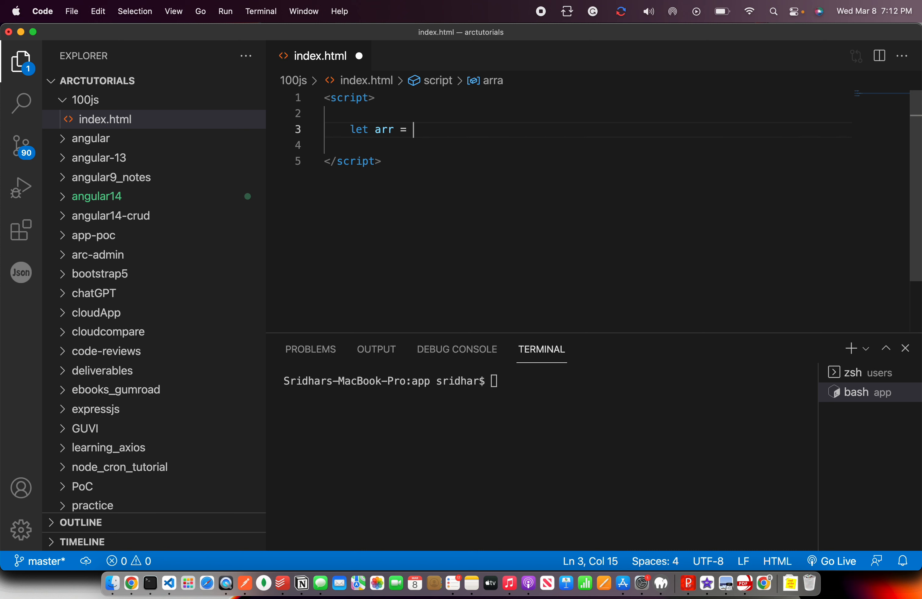
pyautogui.write('[""]')
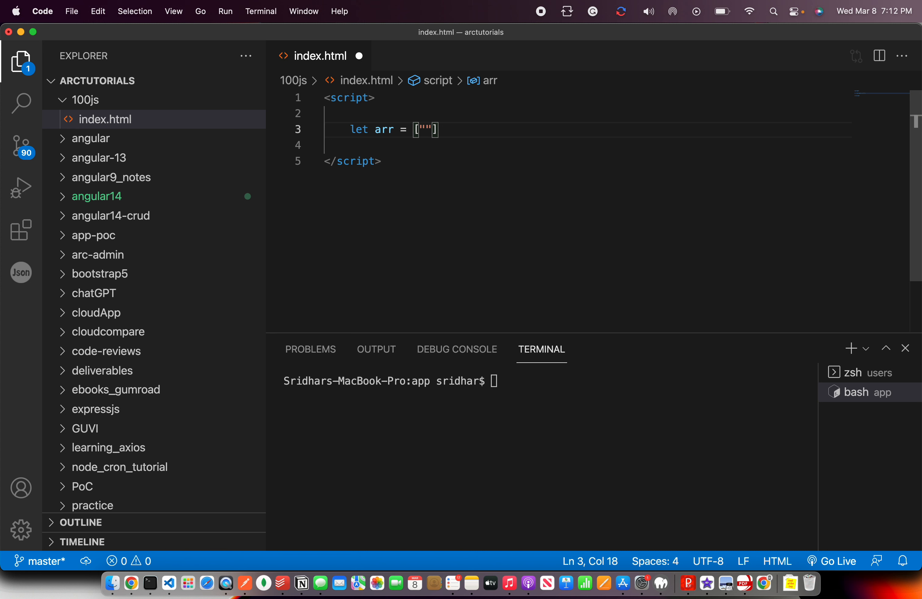
pyautogui.press('Left')
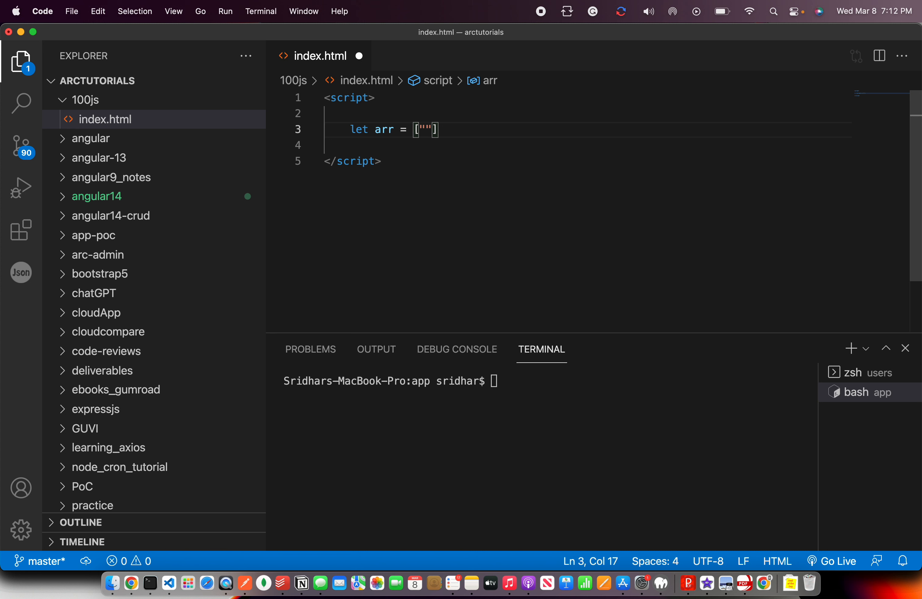
pyautogui.write('ba')
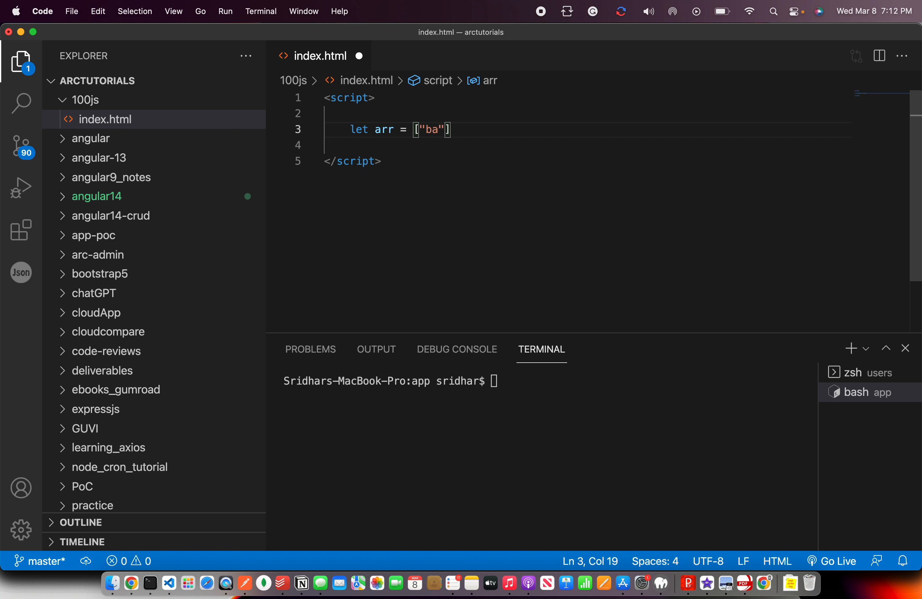
pyautogui.write('n",')
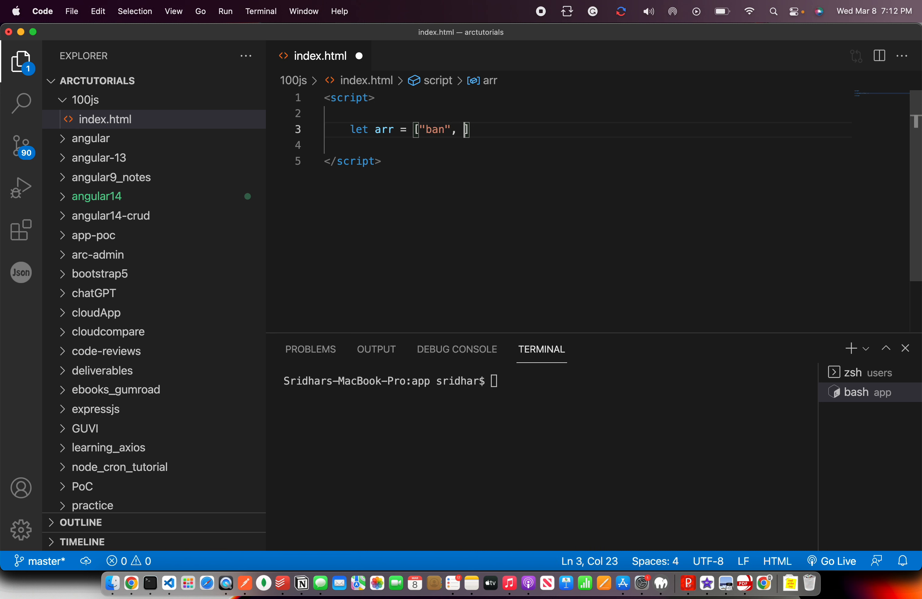
pyautogui.write('"bangalore",')
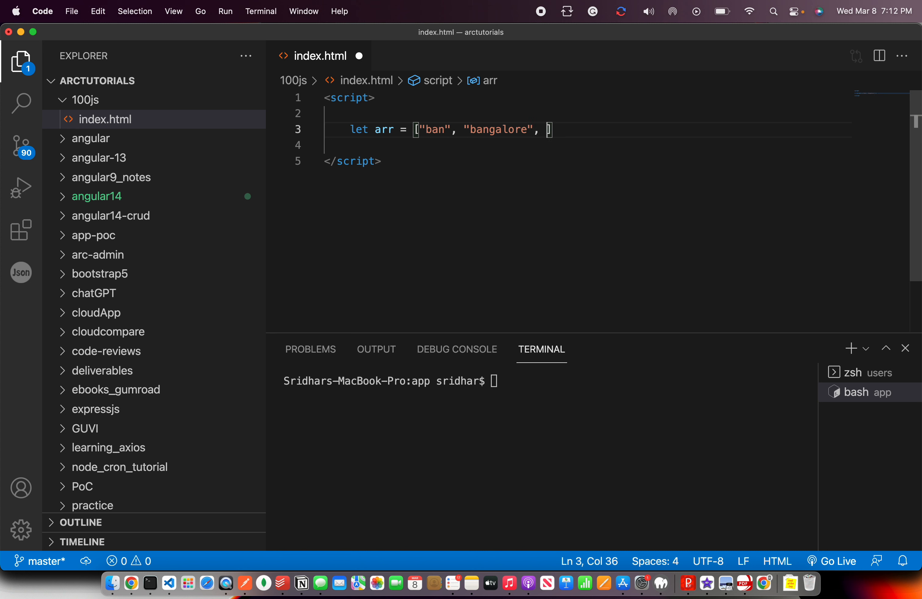
pyautogui.write('""')
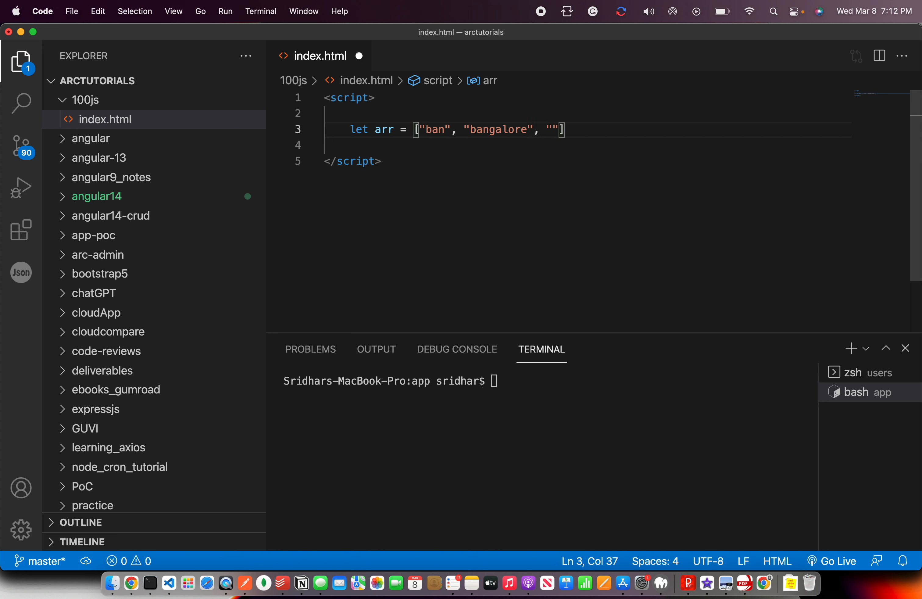
pyautogui.write('ban')
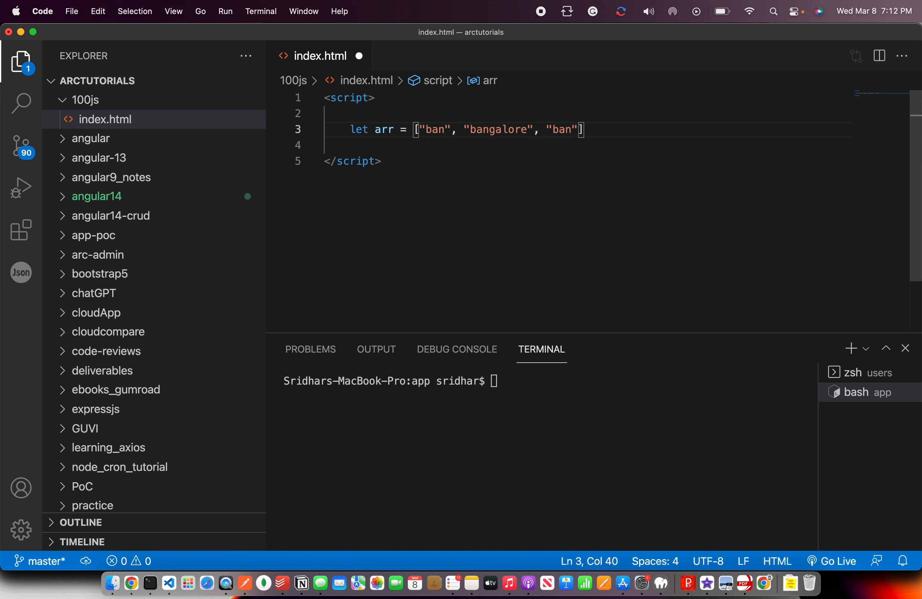
pyautogui.write('ned')
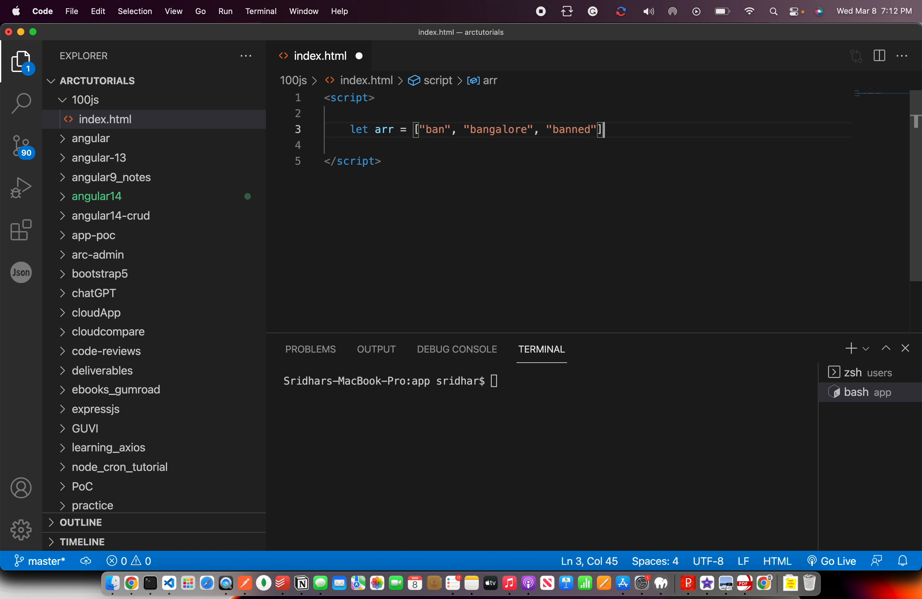
pyautogui.write(',')
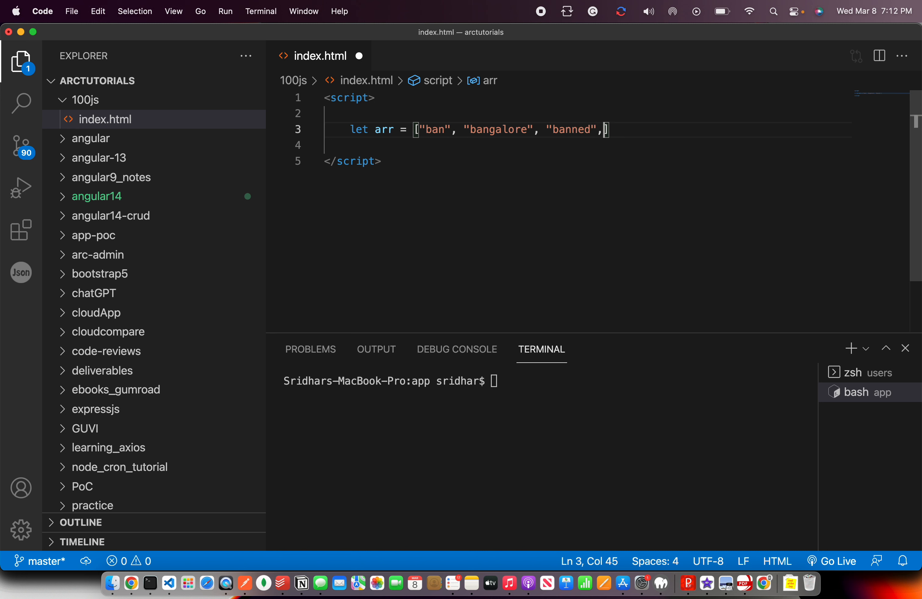
pyautogui.write('"bana"')
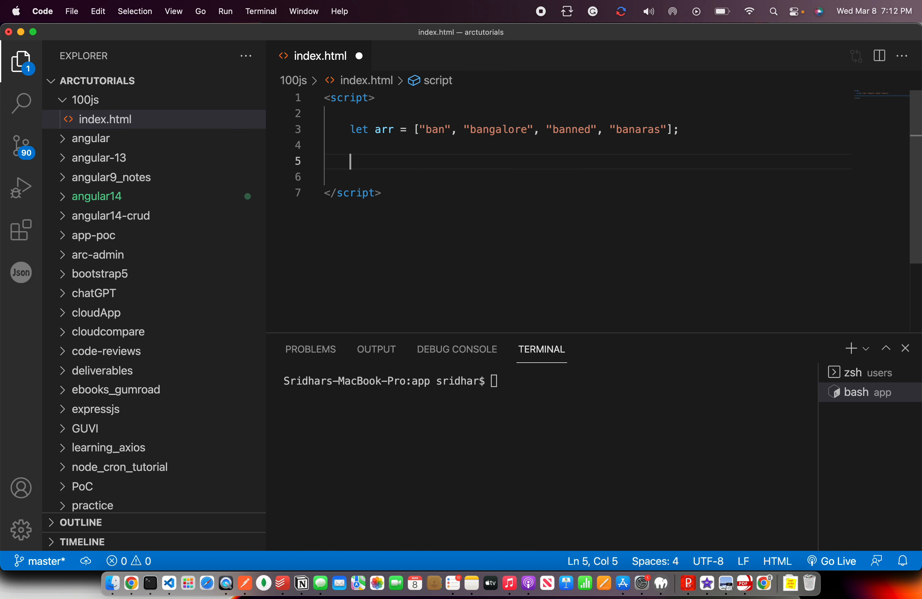
pyautogui.write('//')
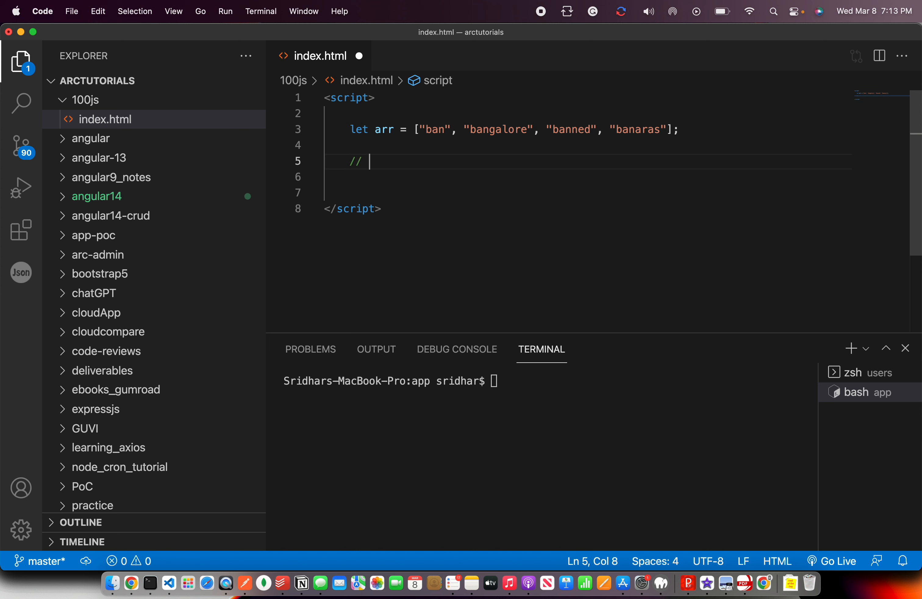
# - Complete the comment as input string -> "ban" above the array and start a new line
pyautogui.write('input s')
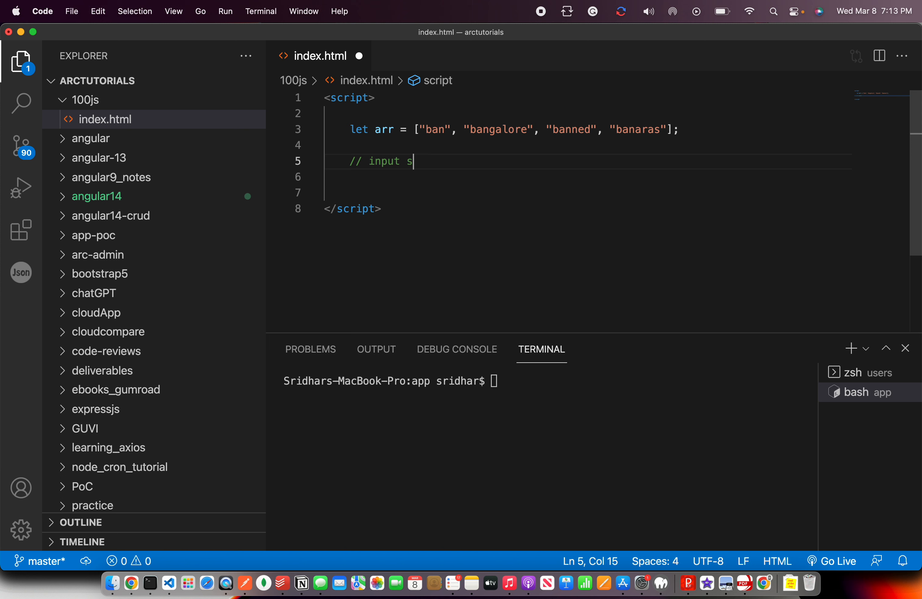
pyautogui.write('tring =')
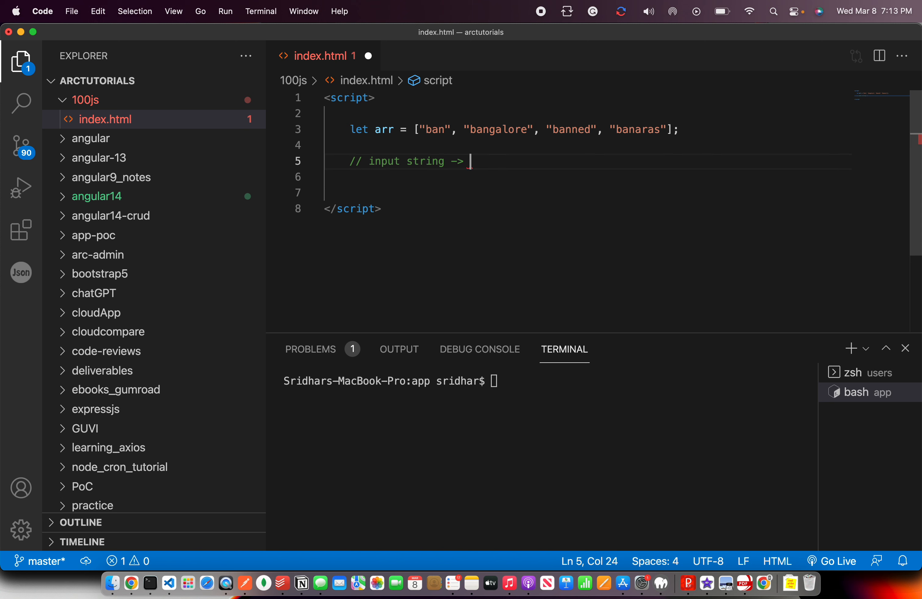
pyautogui.write('"ban"')
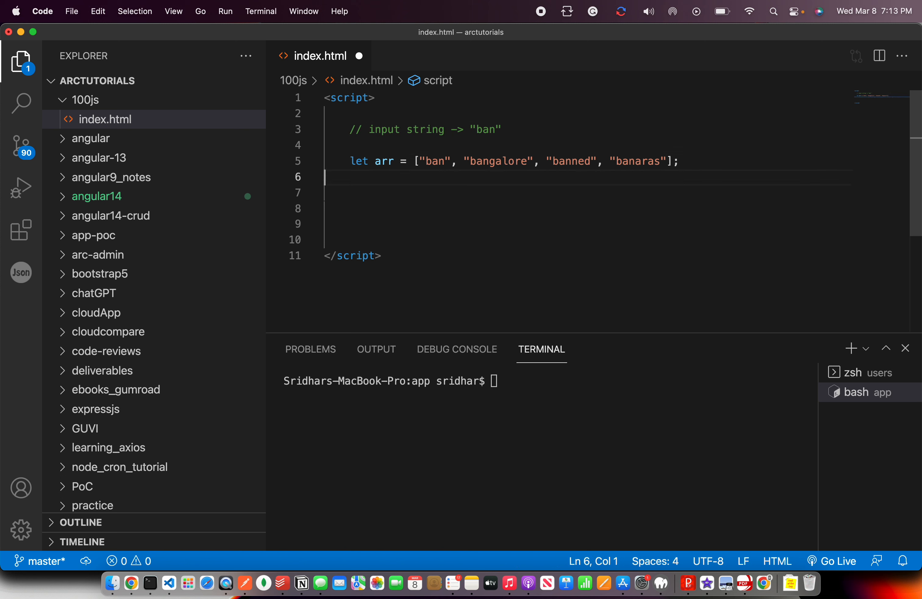
pyautogui.press('Return')
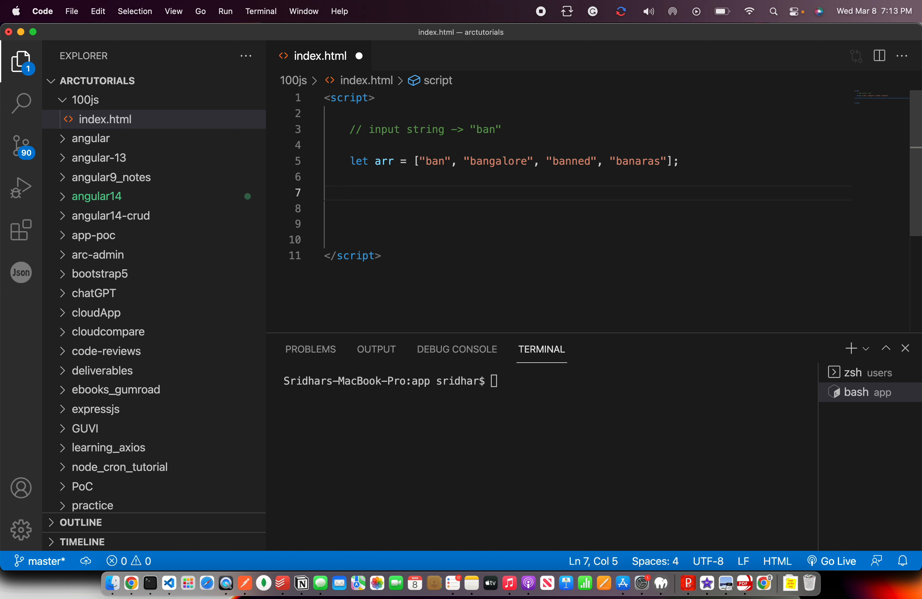
# - Write arr = arr.map(function(x){ }); with the cursor inside the empty callback body
pyautogui.write('arr')
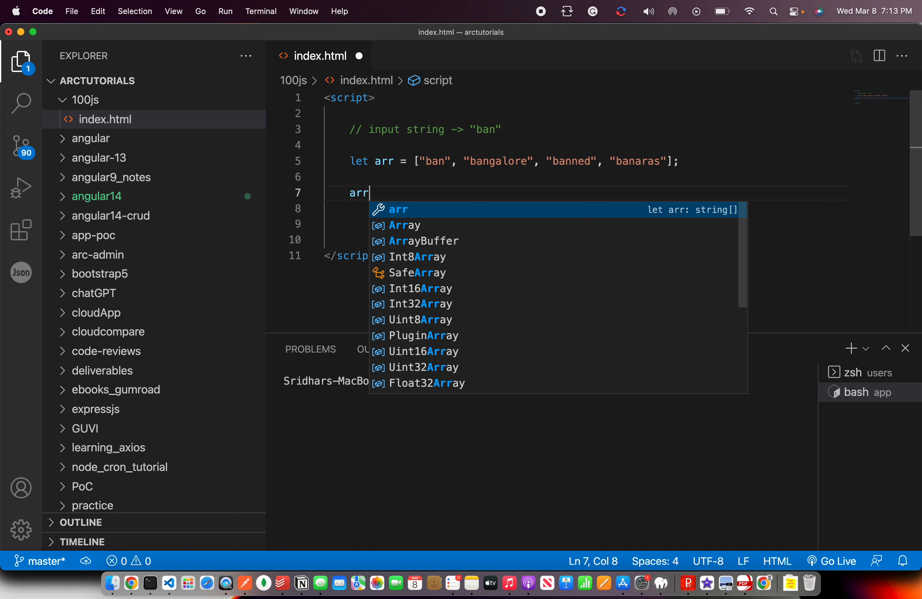
pyautogui.write('= arr')
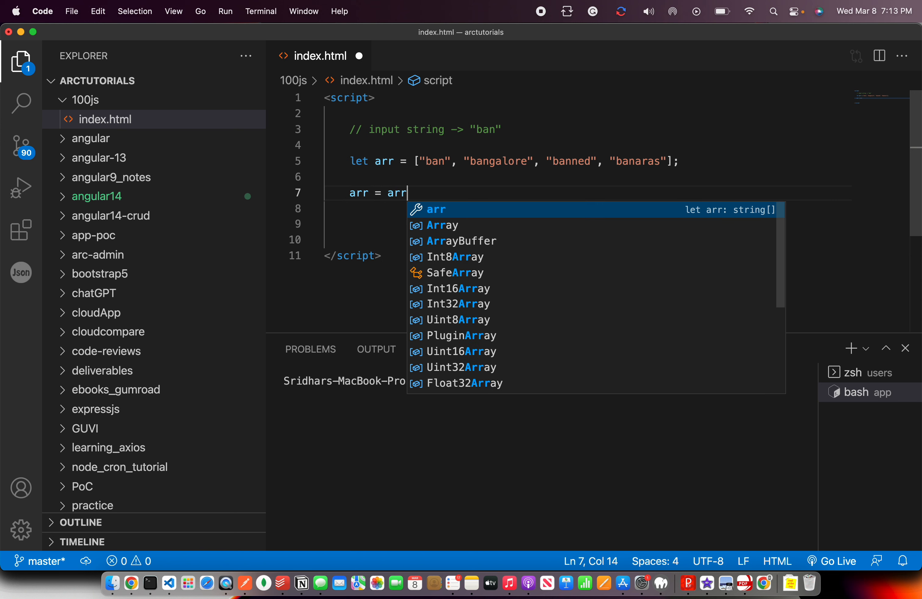
pyautogui.write('.map')
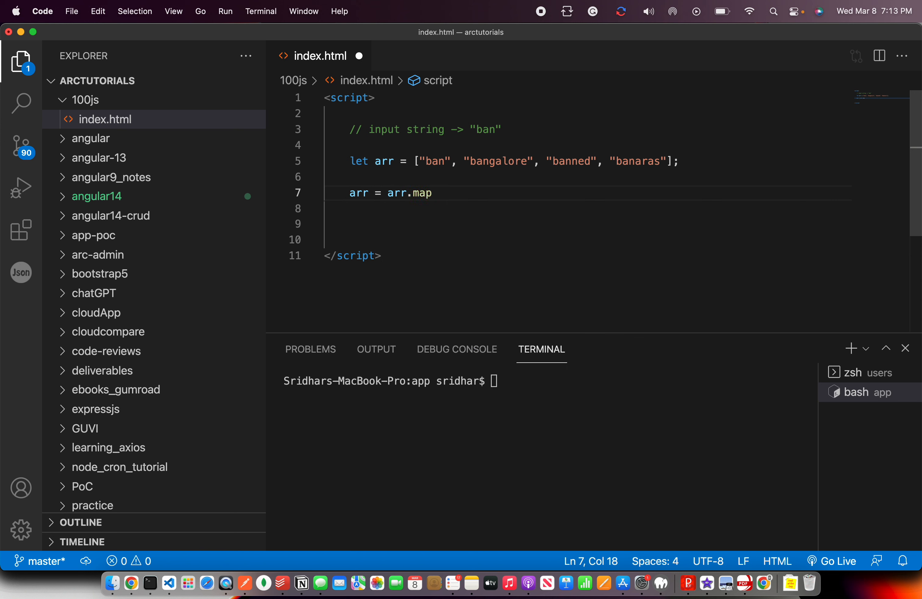
pyautogui.write('(')
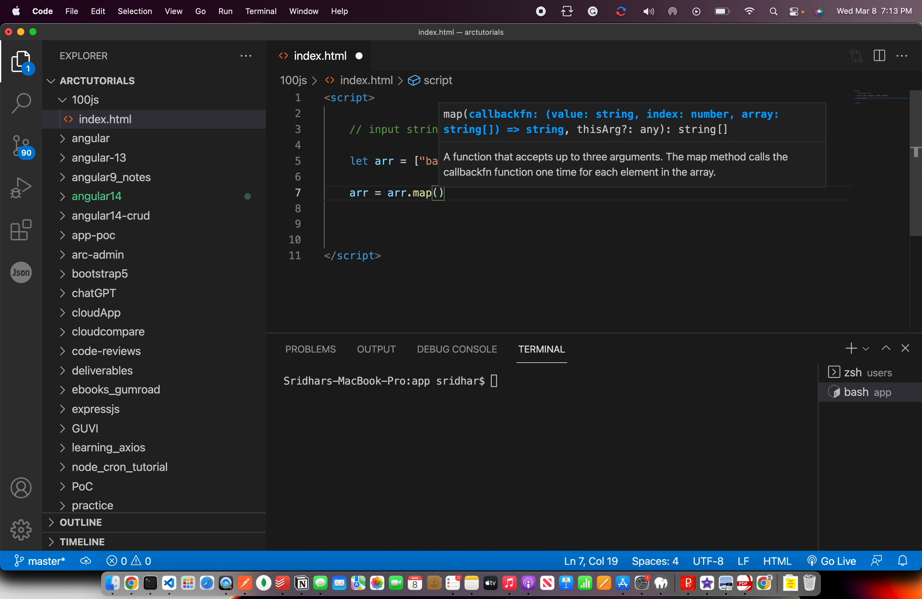
pyautogui.write('function(x')
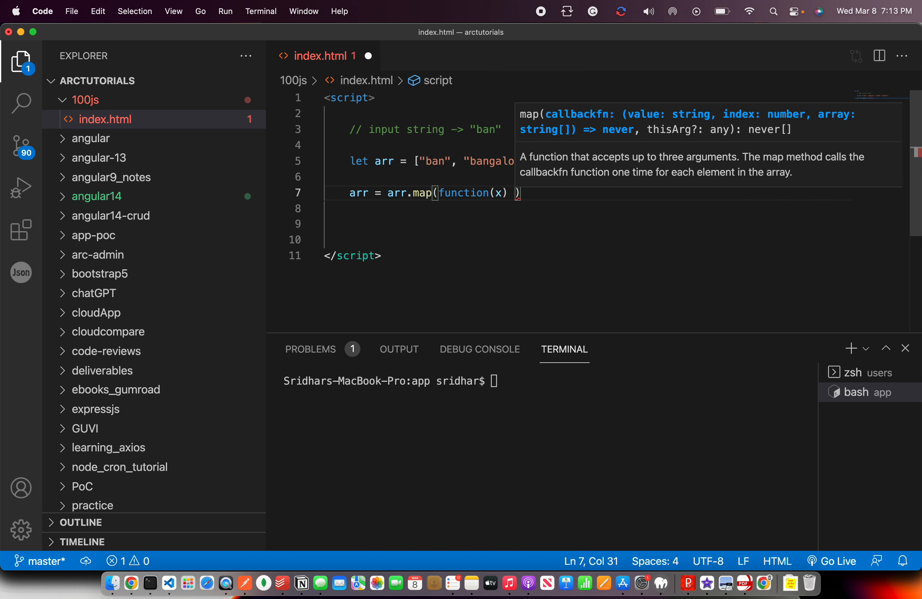
pyautogui.write('{}')
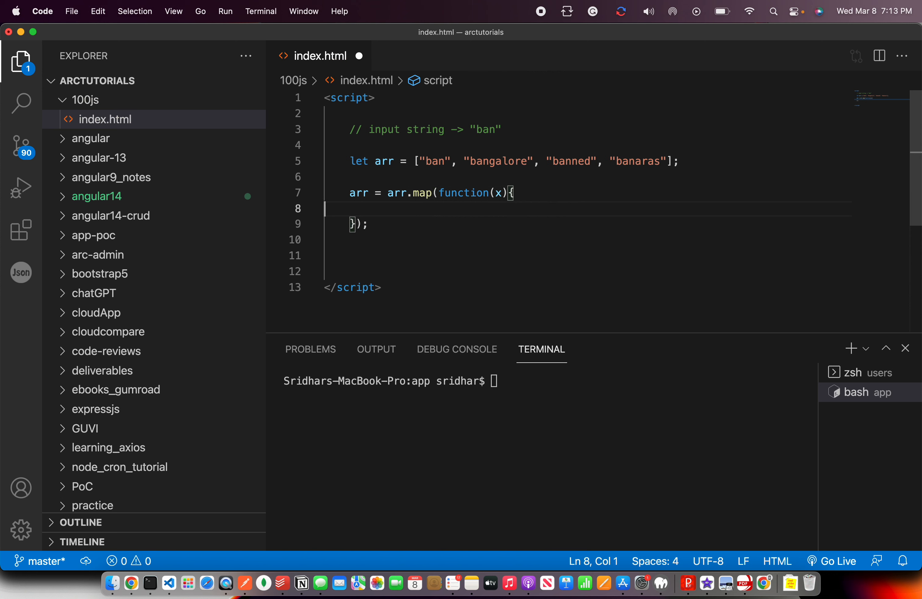
pyautogui.click(350, 208)
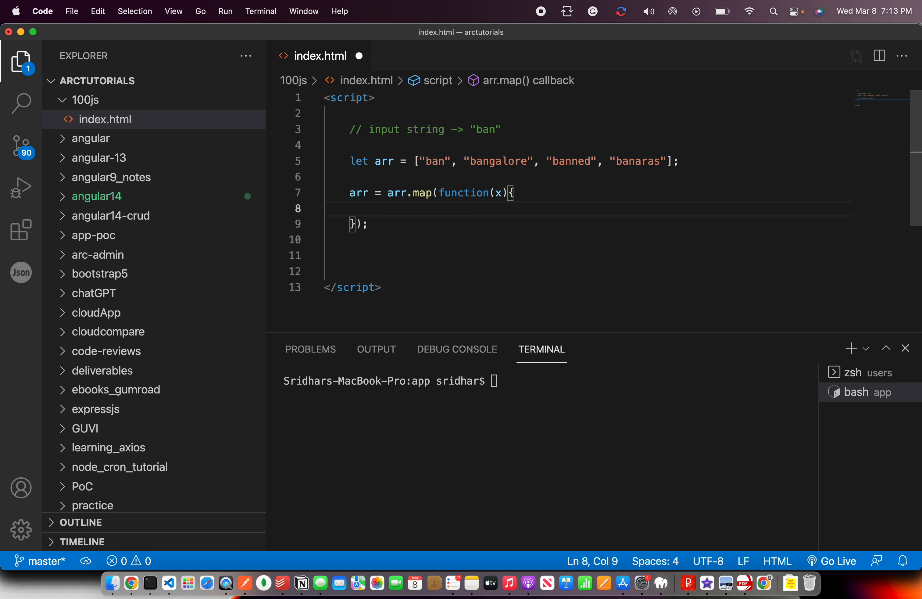
# - Return x.replace(/ban/g, "") from the callback, keeping the global g flag
pyautogui.write('return')
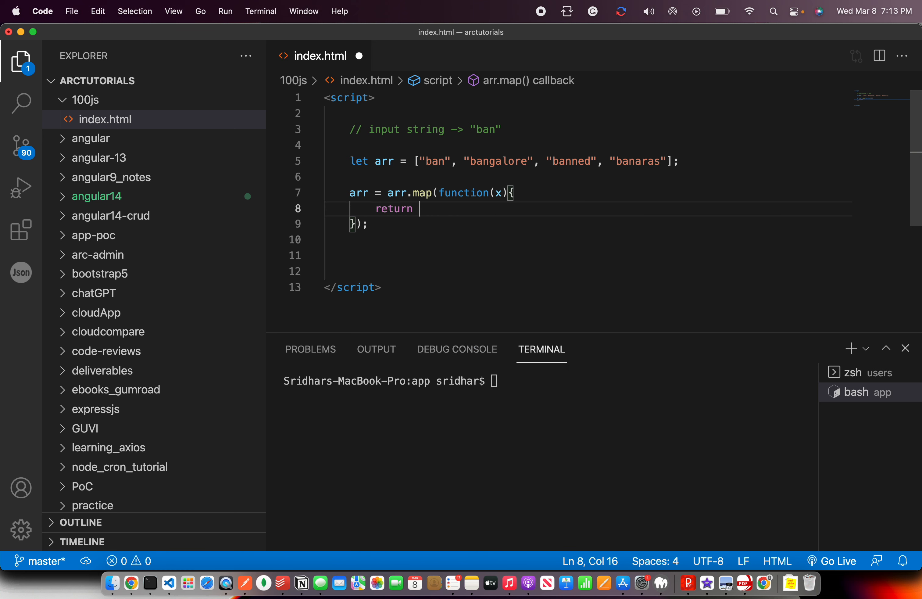
pyautogui.write('x.')
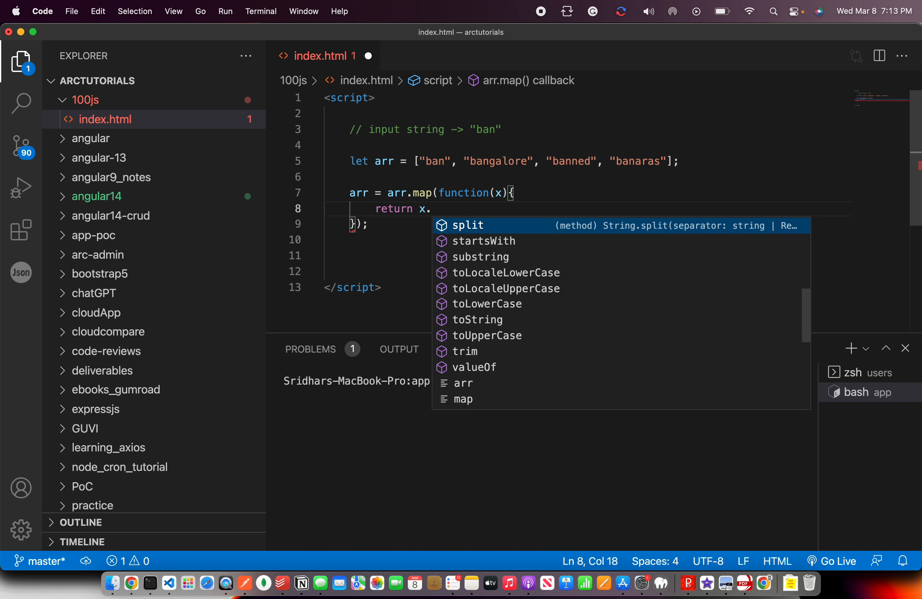
pyautogui.write('replace')
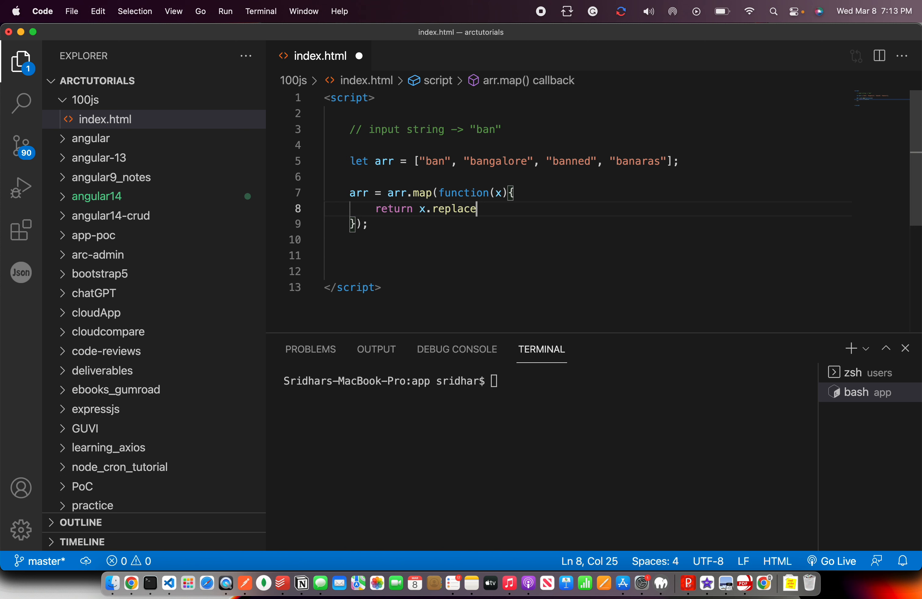
pyautogui.write('(')
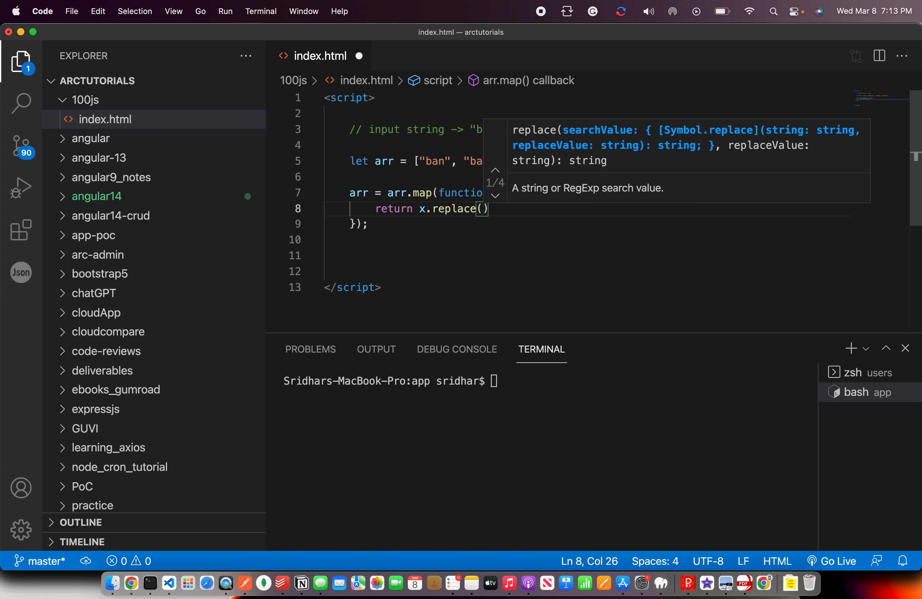
pyautogui.write('/')
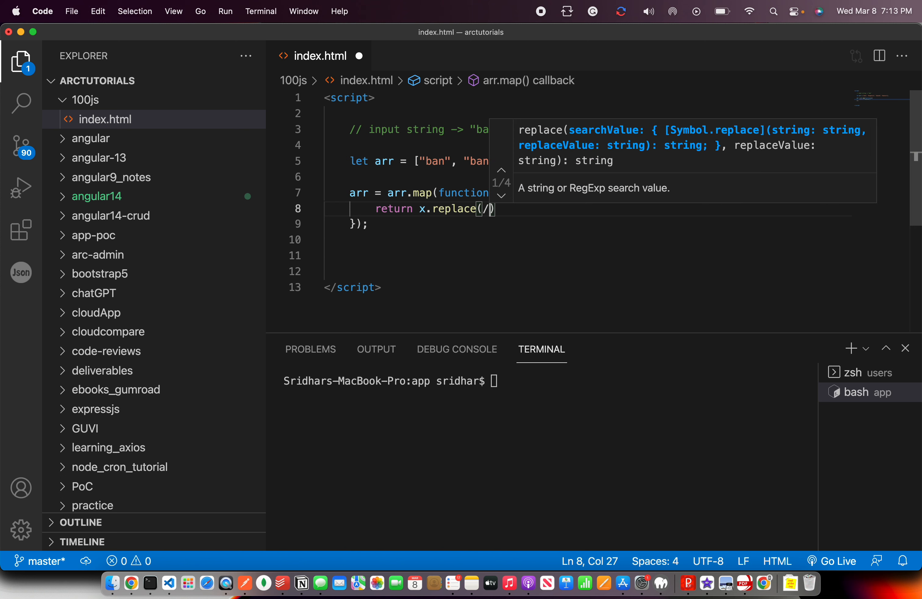
pyautogui.write('ban/')
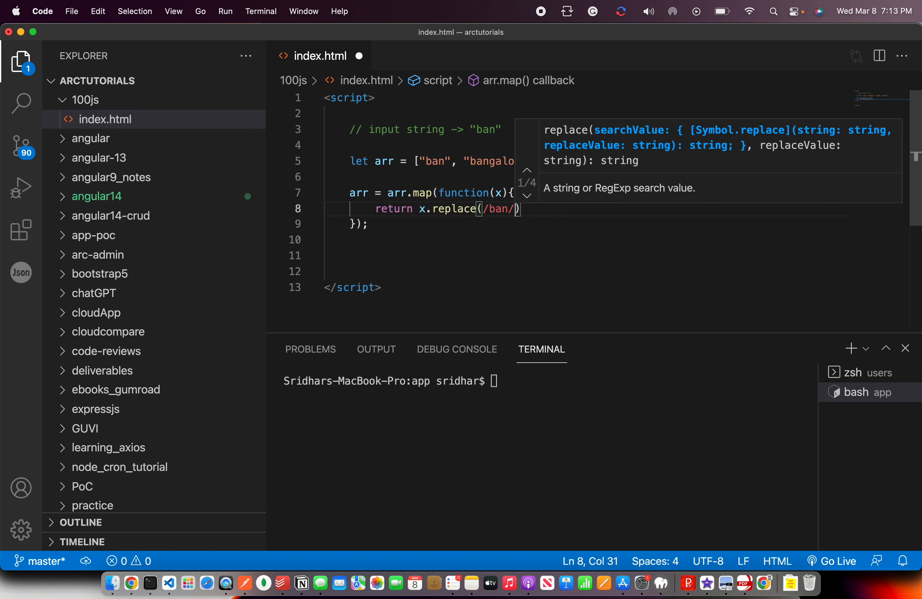
pyautogui.write('g,')
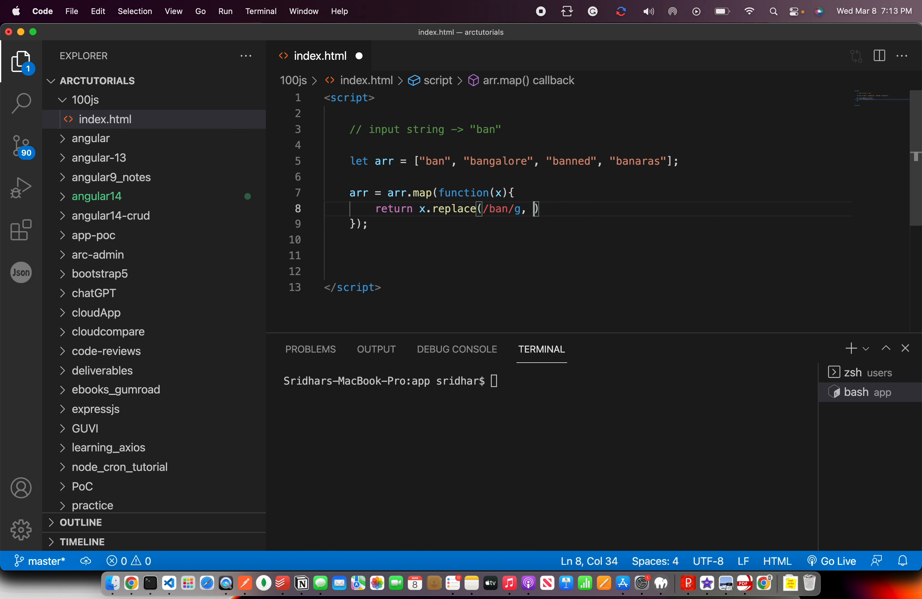
pyautogui.write('""')
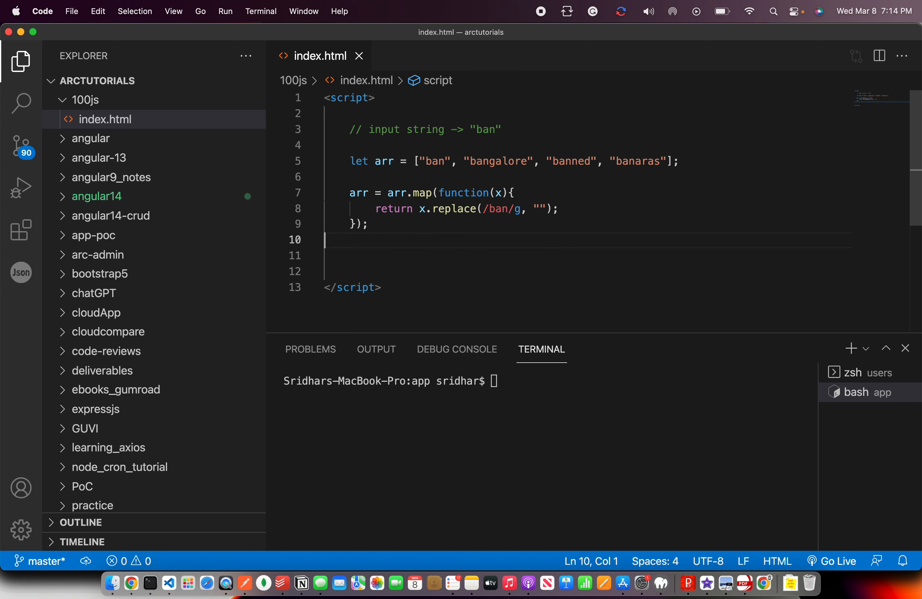
pyautogui.doubleClick(498, 209)
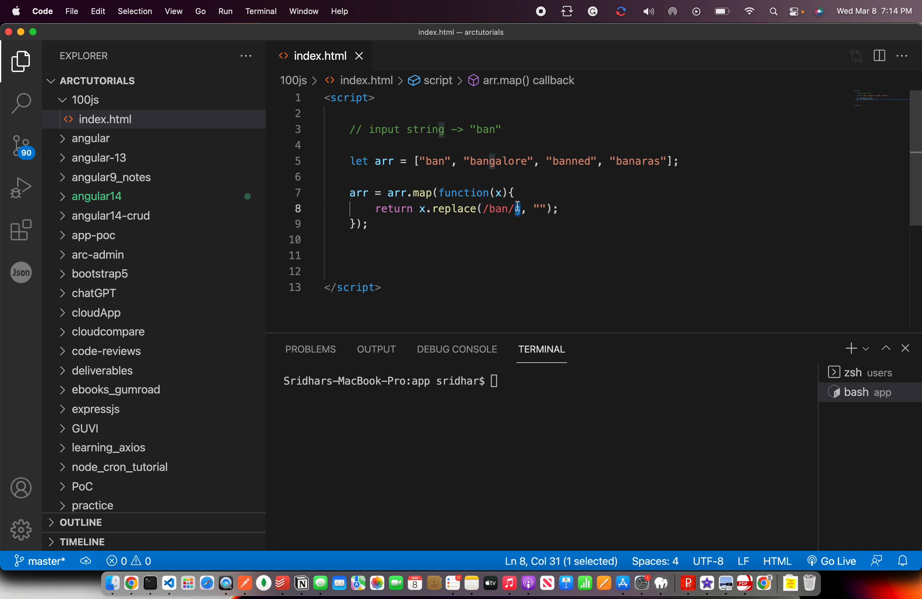
pyautogui.write('g')
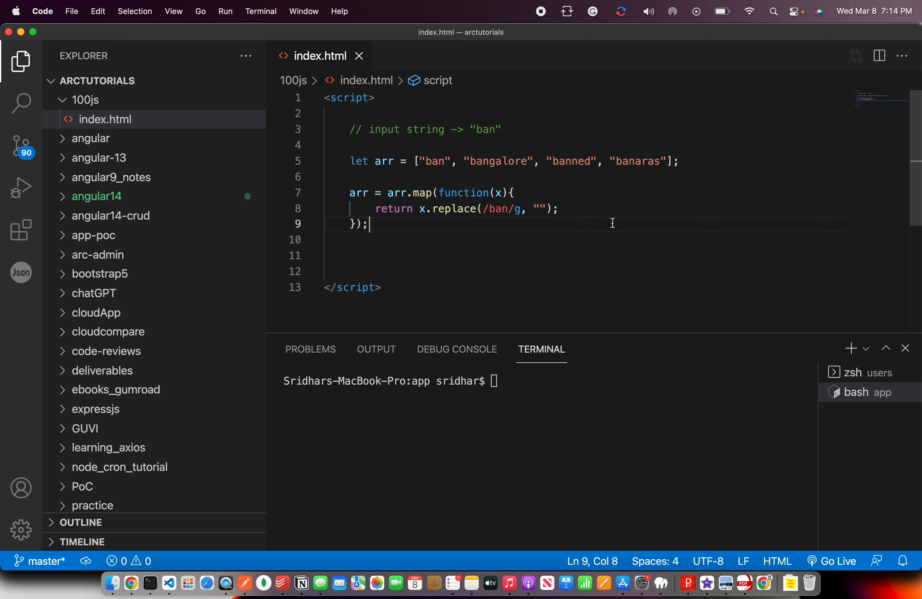
# - Log arr with console.log and check Chrome's console shows ['', 'galore', 'ned', 'aras']
pyautogui.press('enter')
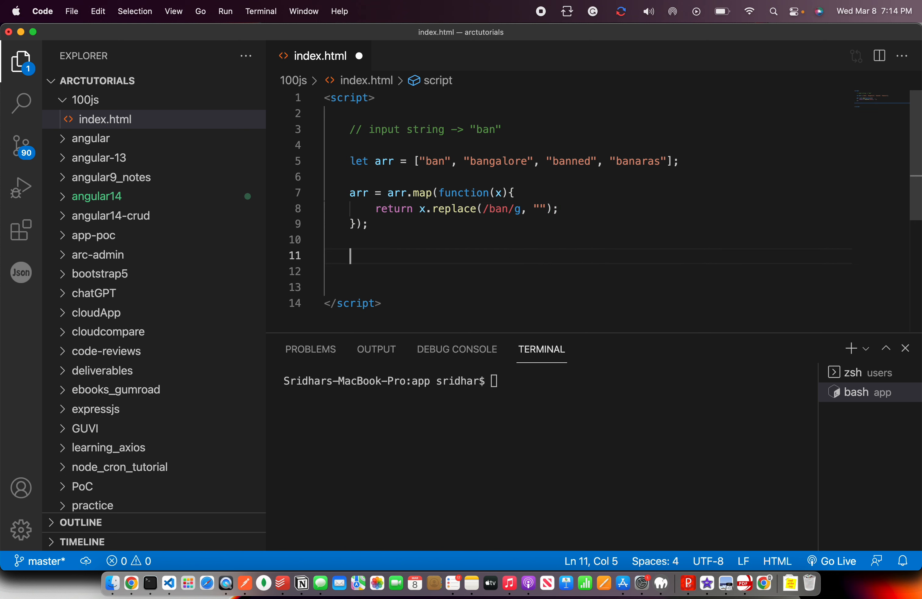
pyautogui.write('console.log(')
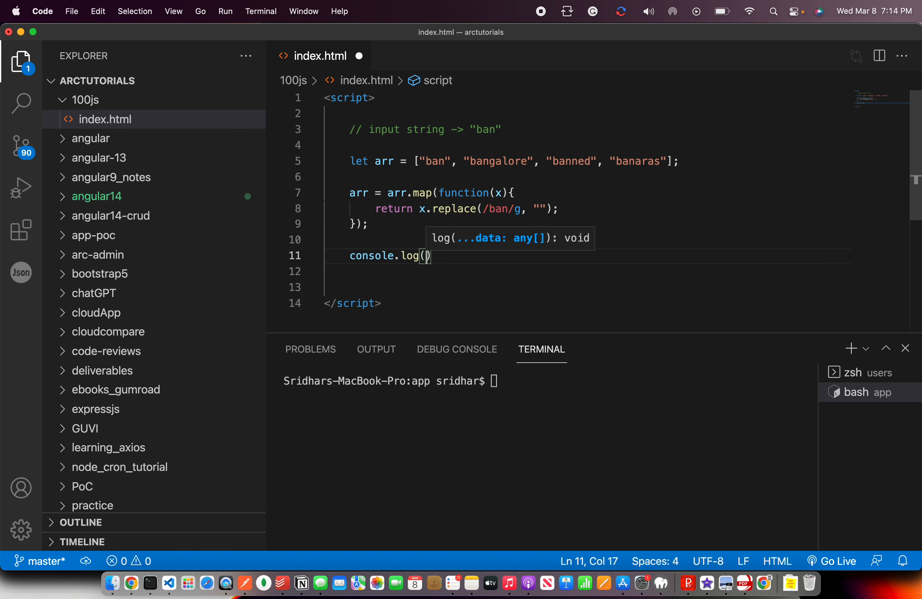
pyautogui.click(130, 584)
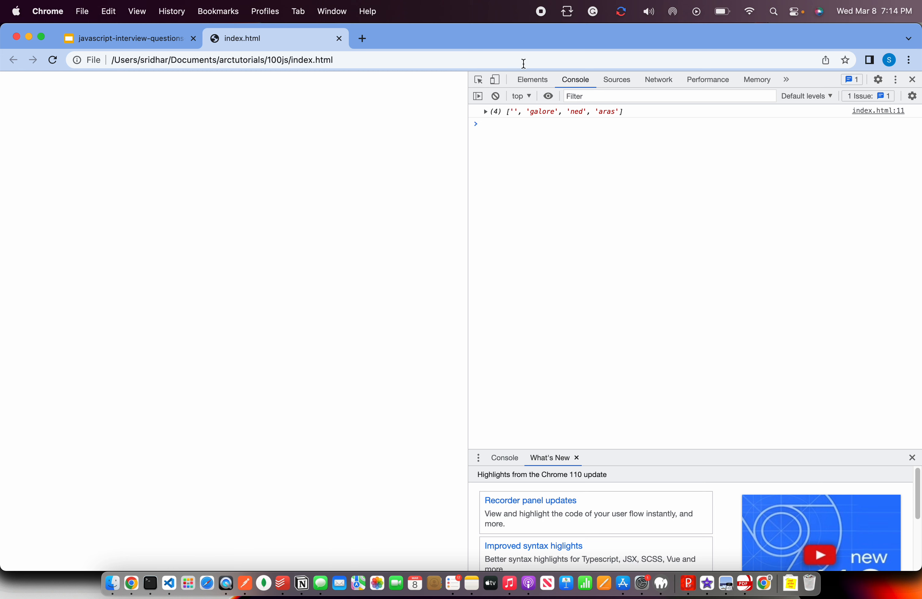
pyautogui.click(485, 111)
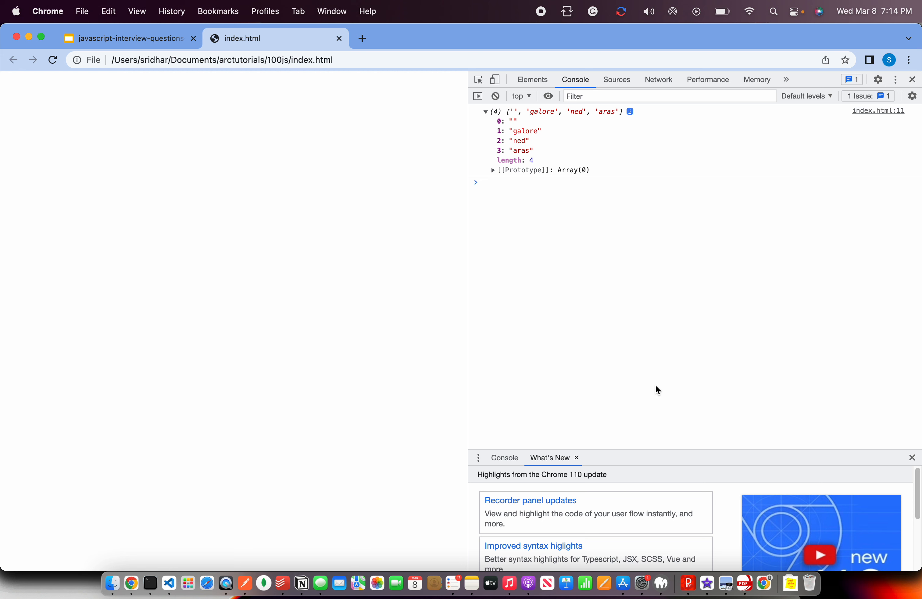
pyautogui.click(168, 583)
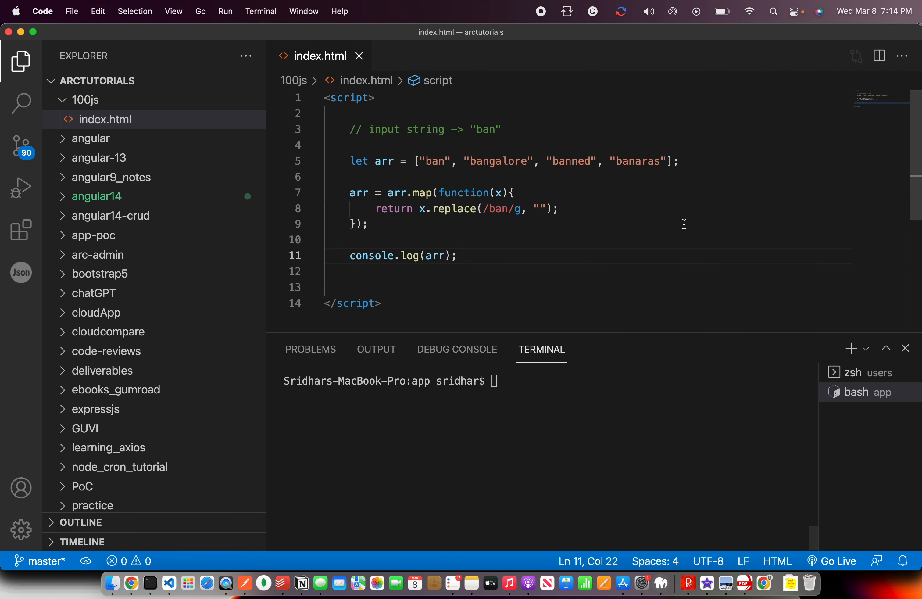
# - Change the replacement string in x.replace(/ban/g, ...) to "ben"
pyautogui.click(541, 208)
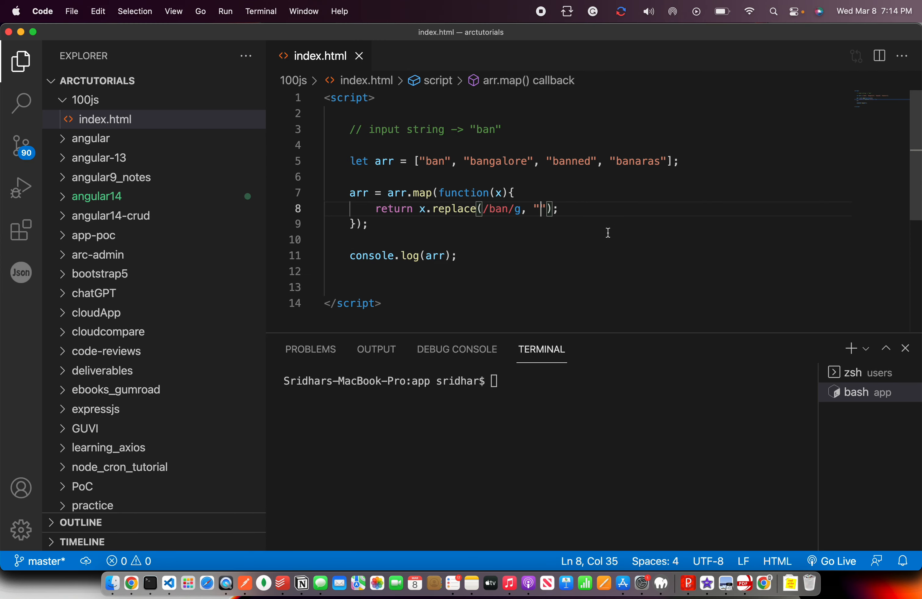
pyautogui.doubleClick(492, 209)
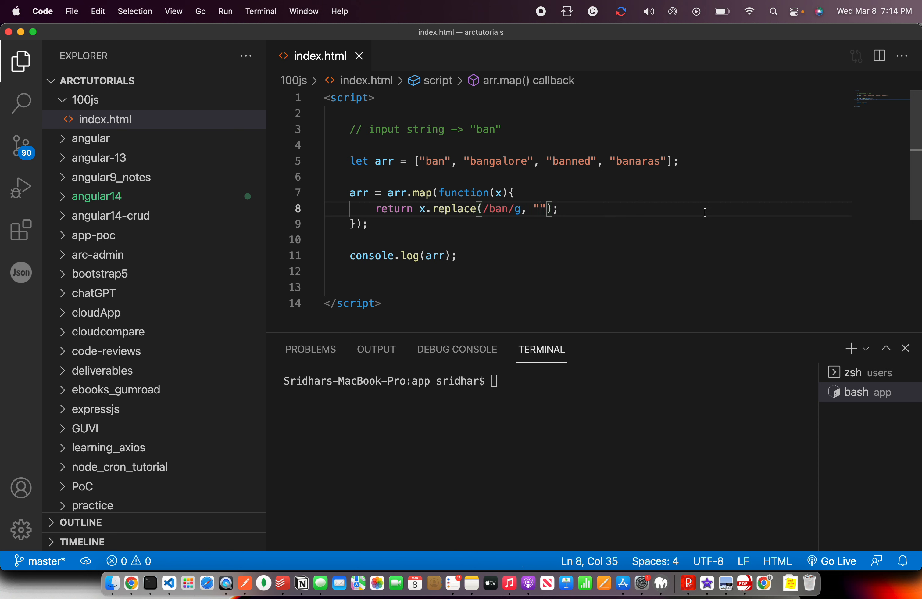
pyautogui.write('r')
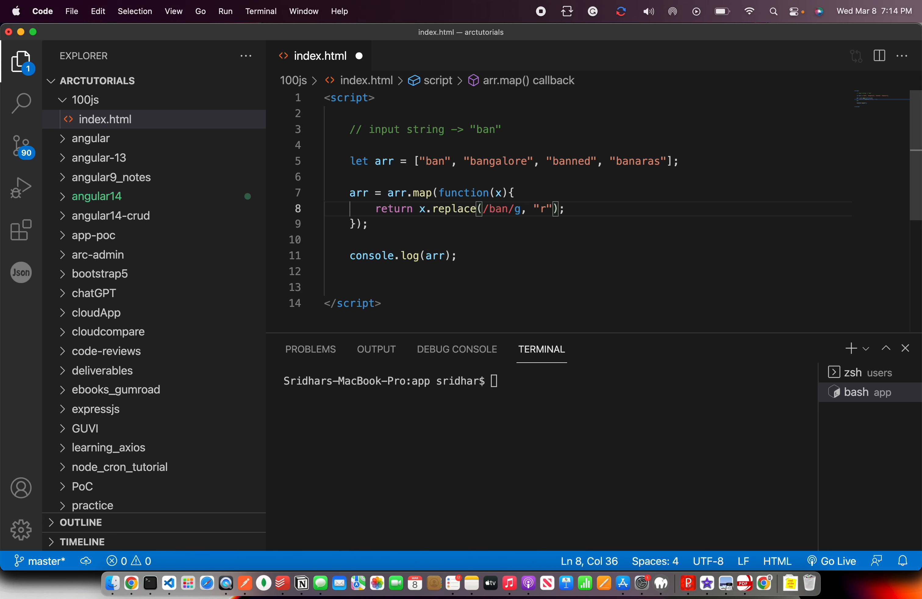
pyautogui.write('en')
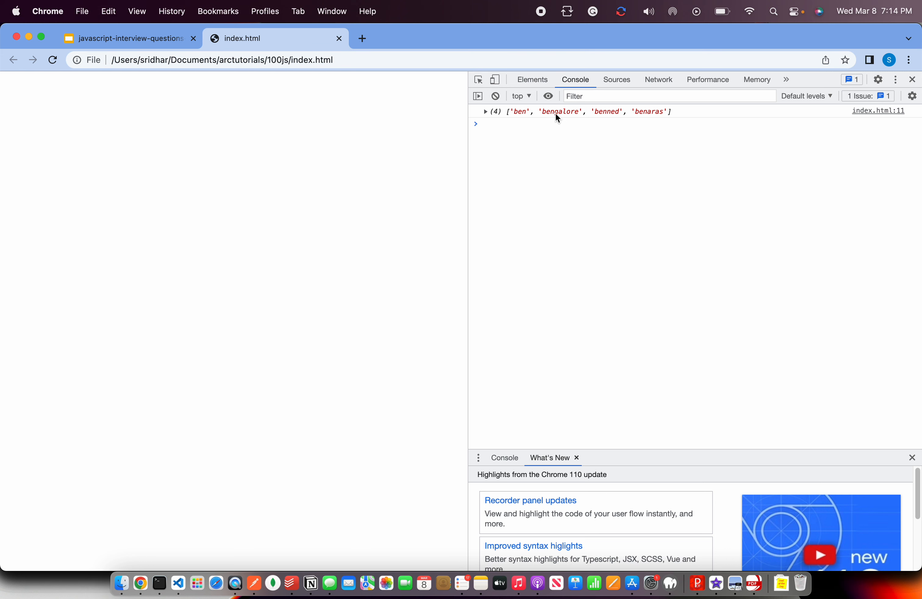
# - Expand the logged array showing ben, bengalore, benned, benaras, then return to the editor
pyautogui.click(485, 111)
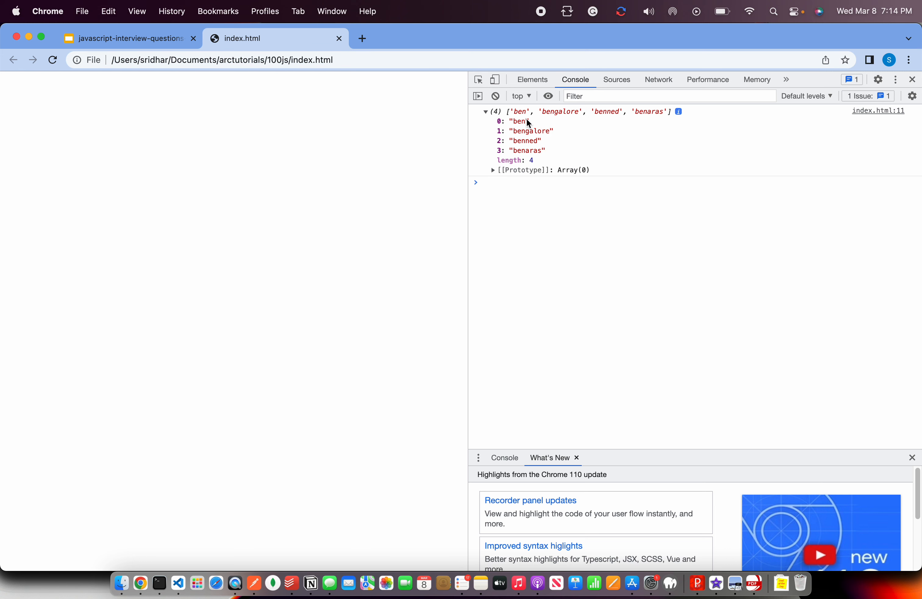
pyautogui.moveTo(633, 205)
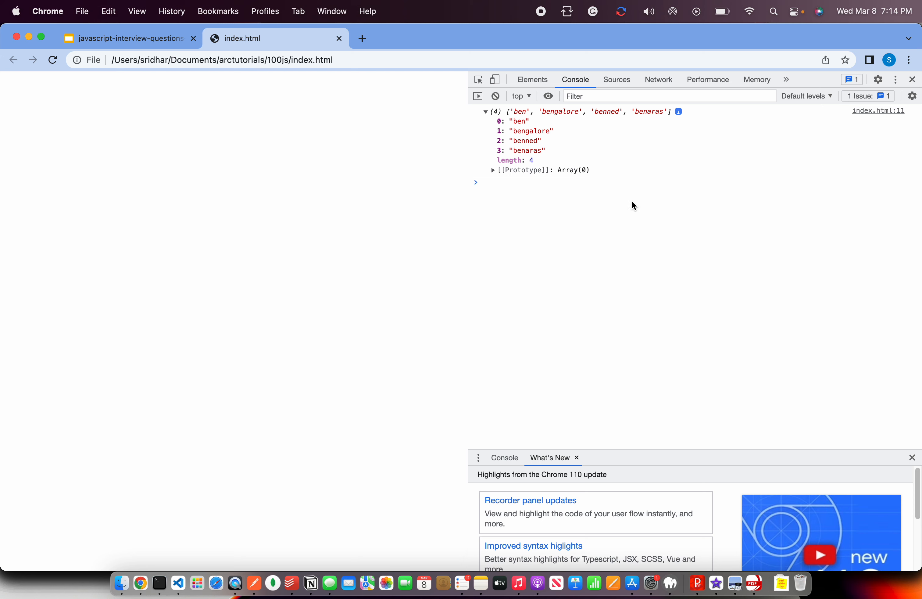
pyautogui.click(177, 582)
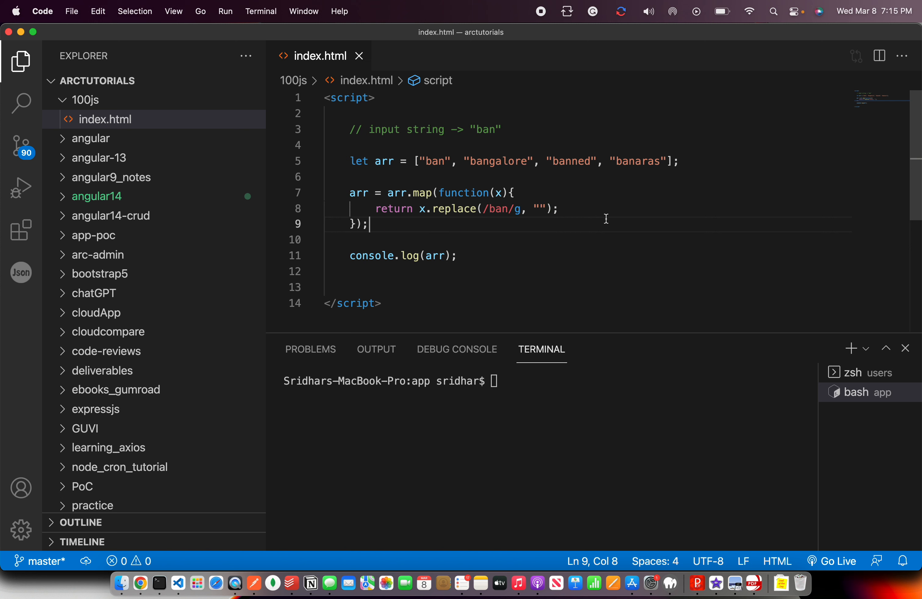
# - Restore "ben" as the replacement, add "red" to the array, and switch to the browser
pyautogui.write('ben')
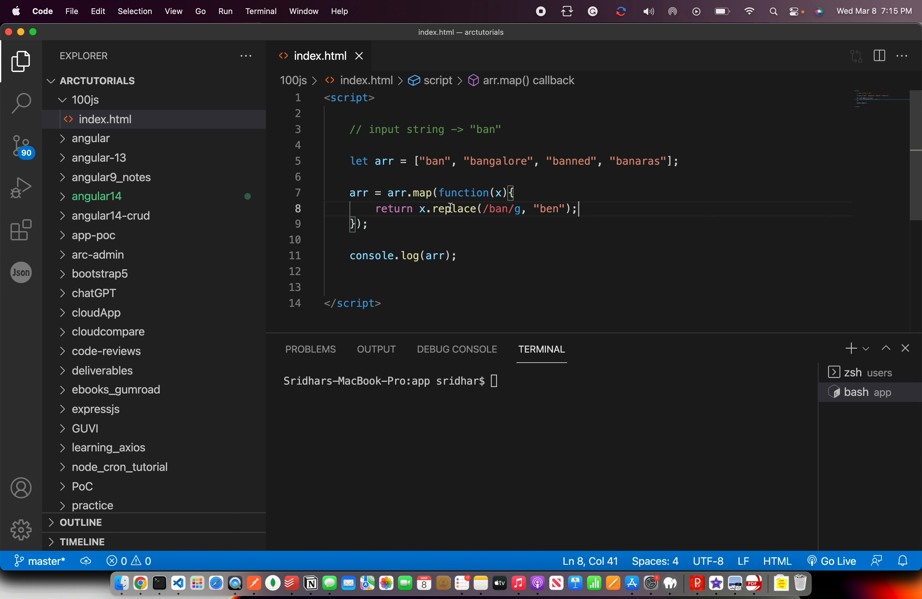
pyautogui.doubleClick(451, 208)
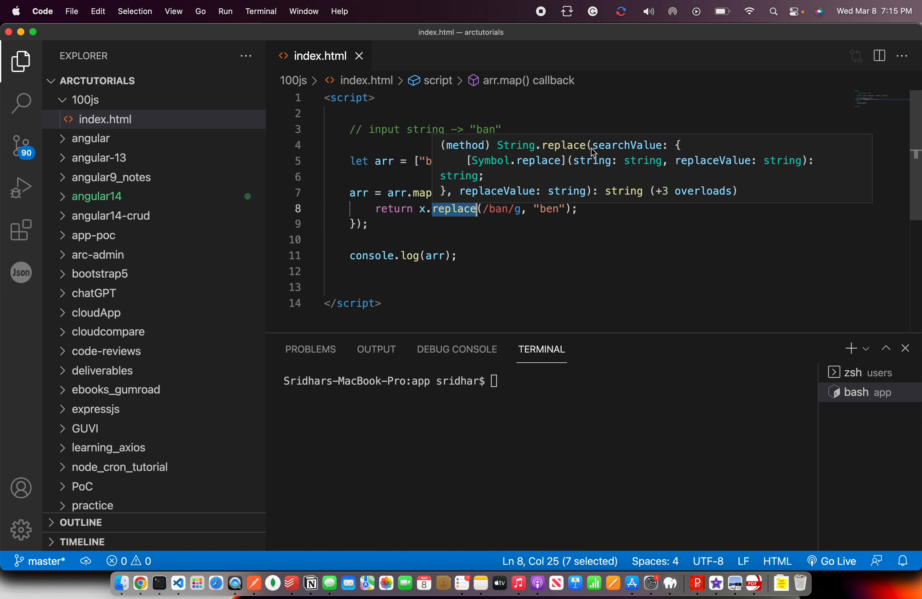
pyautogui.moveTo(613, 171)
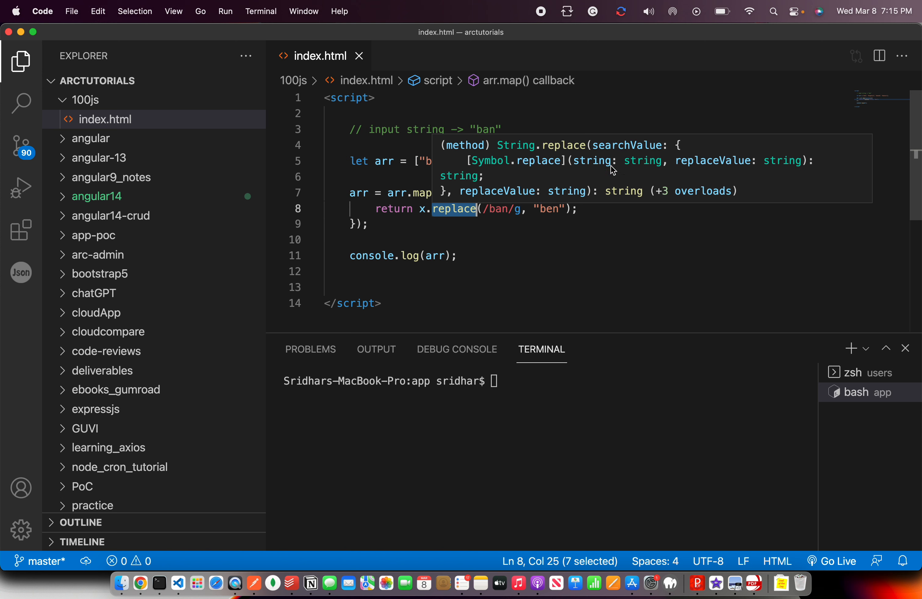
pyautogui.moveTo(713, 163)
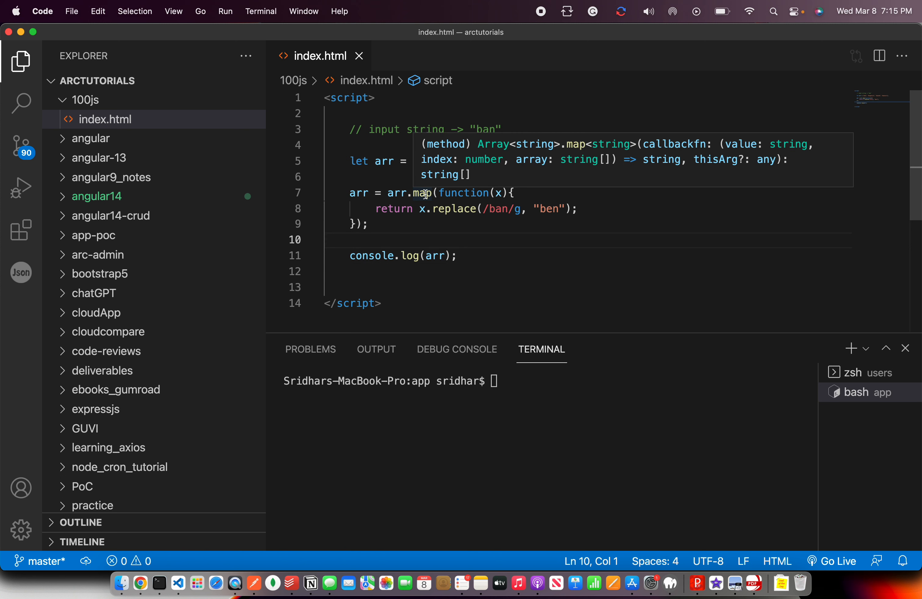
pyautogui.moveTo(755, 145)
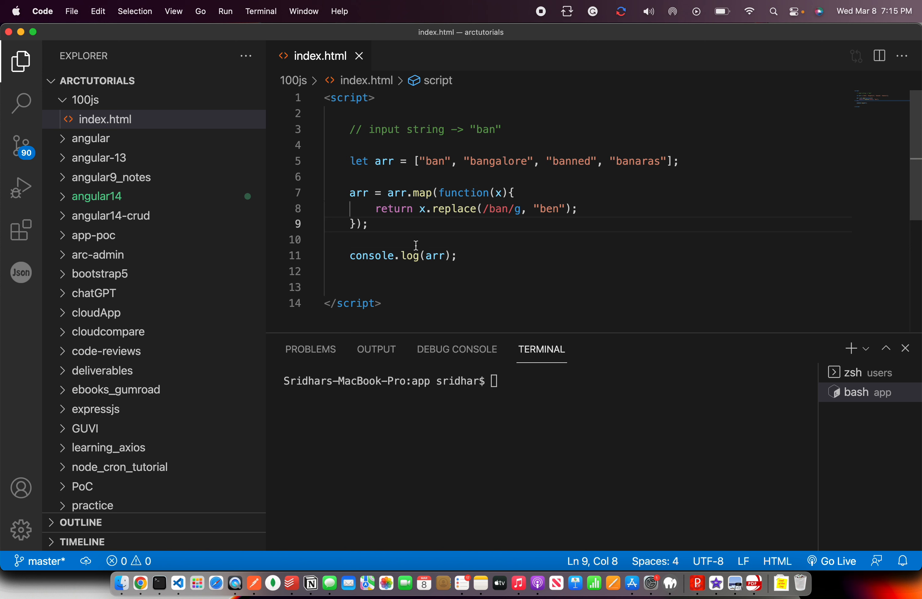
pyautogui.click(485, 239)
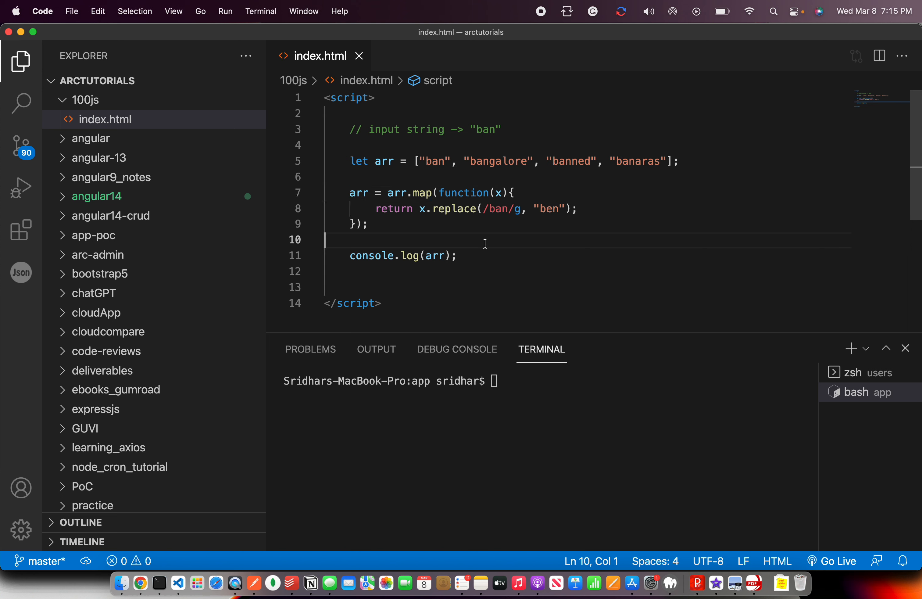
pyautogui.moveTo(506, 245)
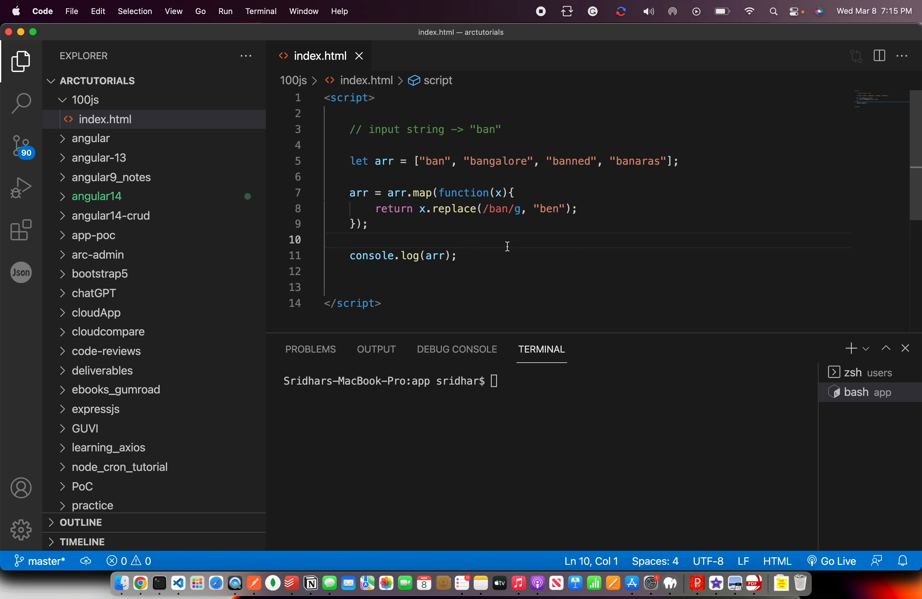
pyautogui.moveTo(551, 208)
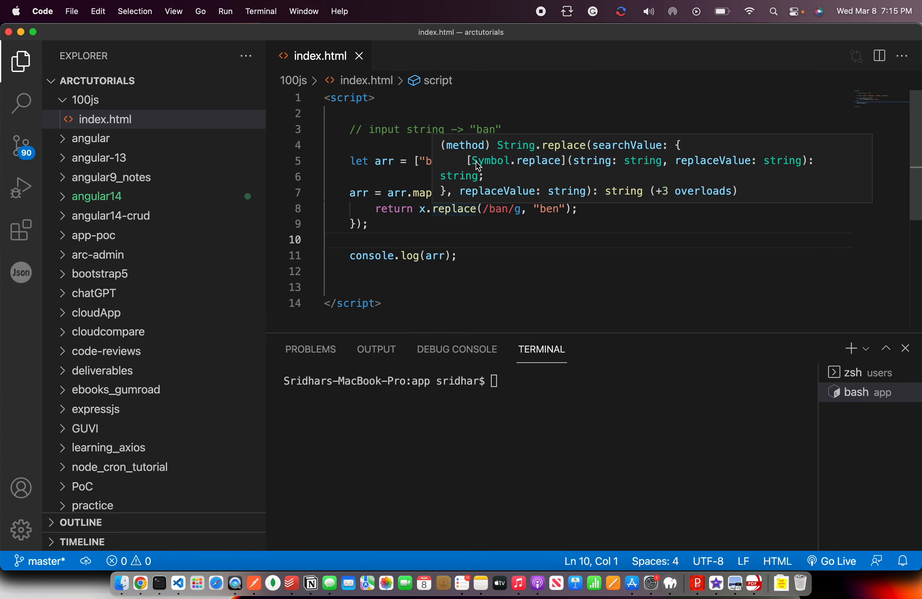
pyautogui.write('red')
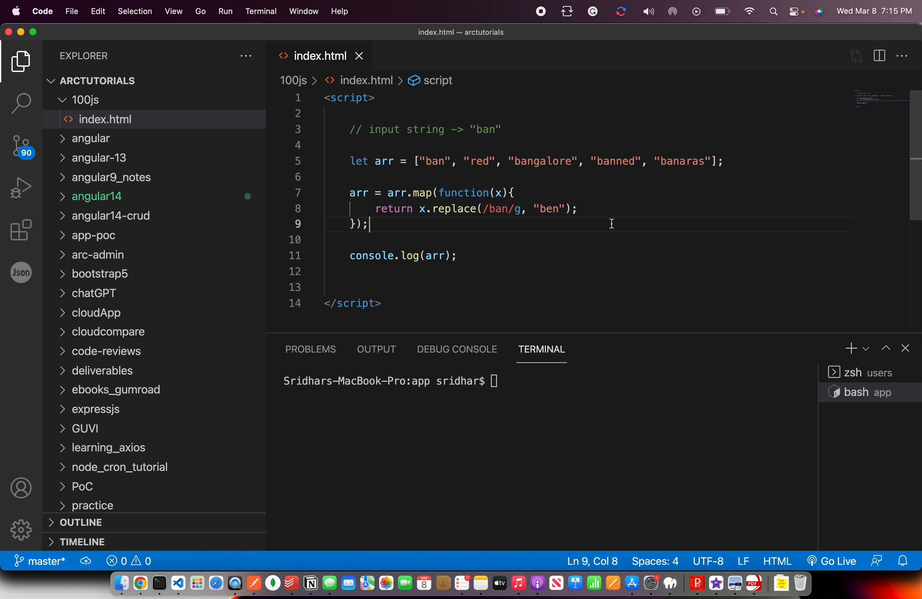
pyautogui.click(139, 583)
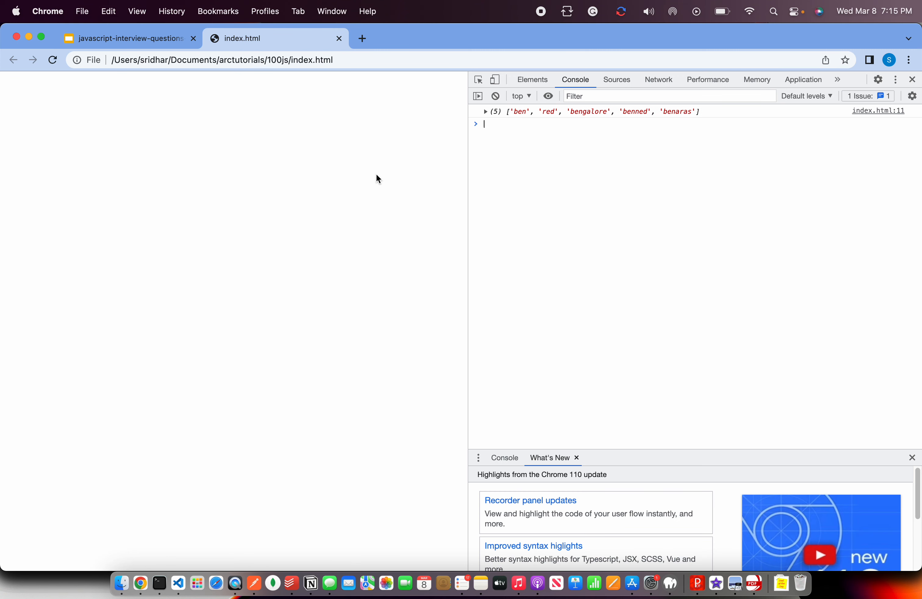
# - Expand the logged five-item array listing ben, red, bengalore, benned, benaras
pyautogui.click(486, 111)
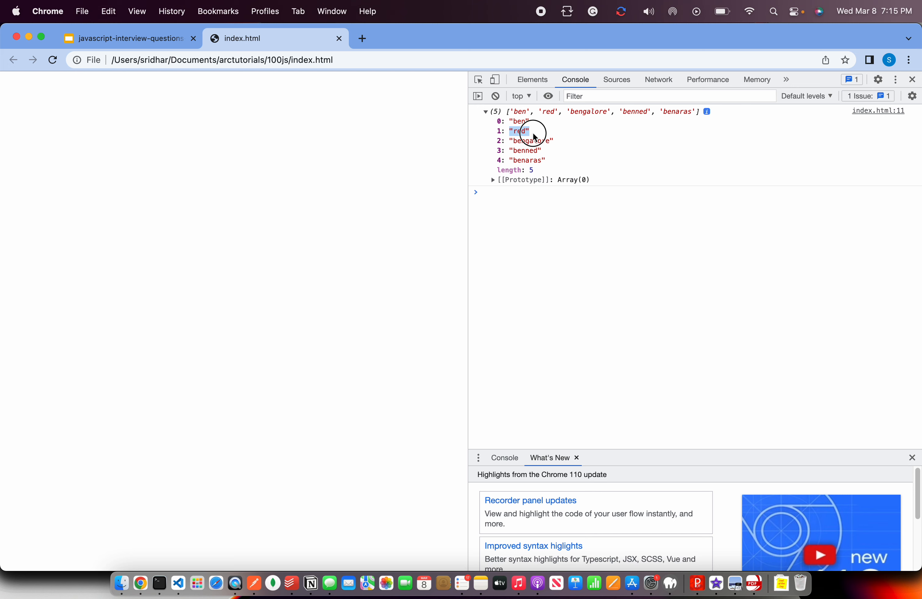
pyautogui.moveTo(447, 157)
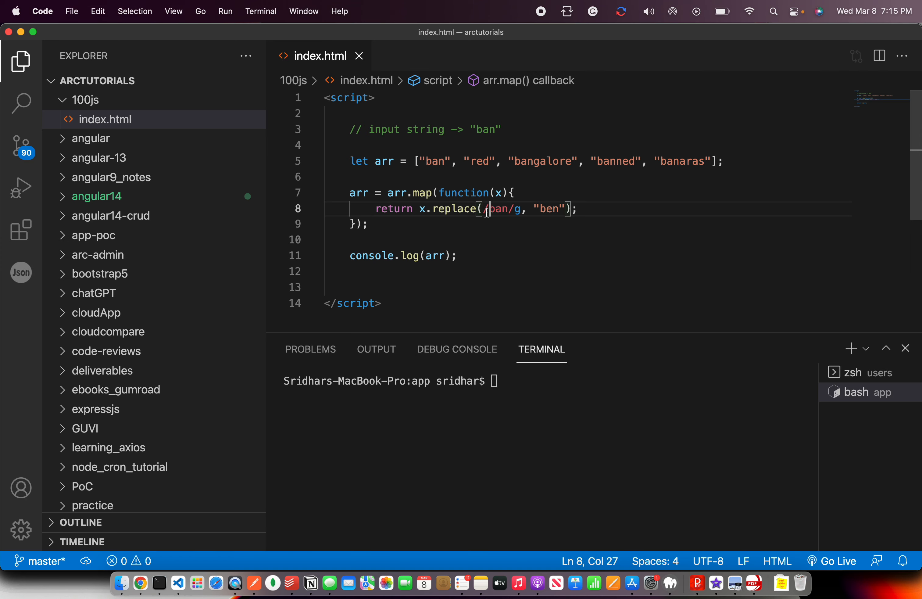
# - Review the finished script lines and return to the Google Slides question slide
pyautogui.click(469, 240)
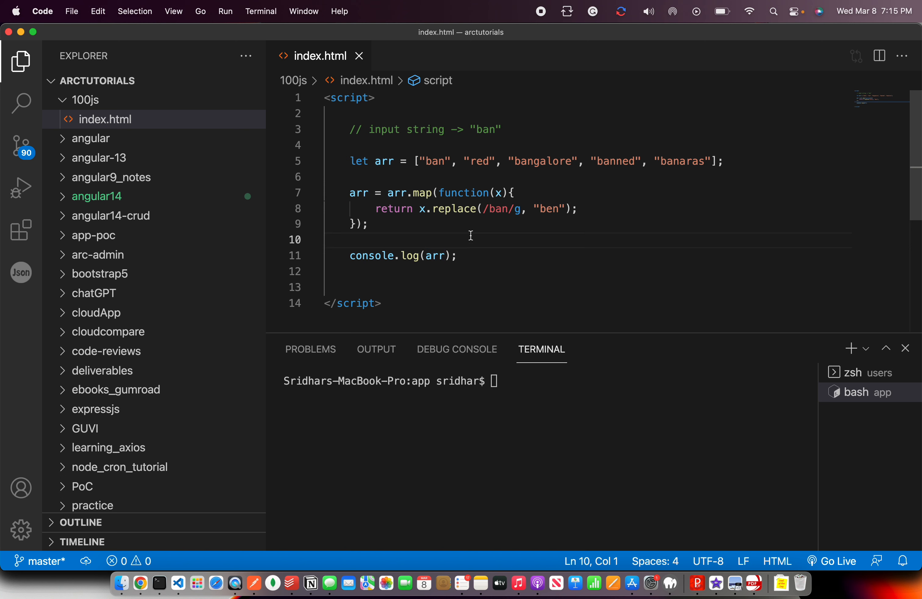
pyautogui.click(459, 255)
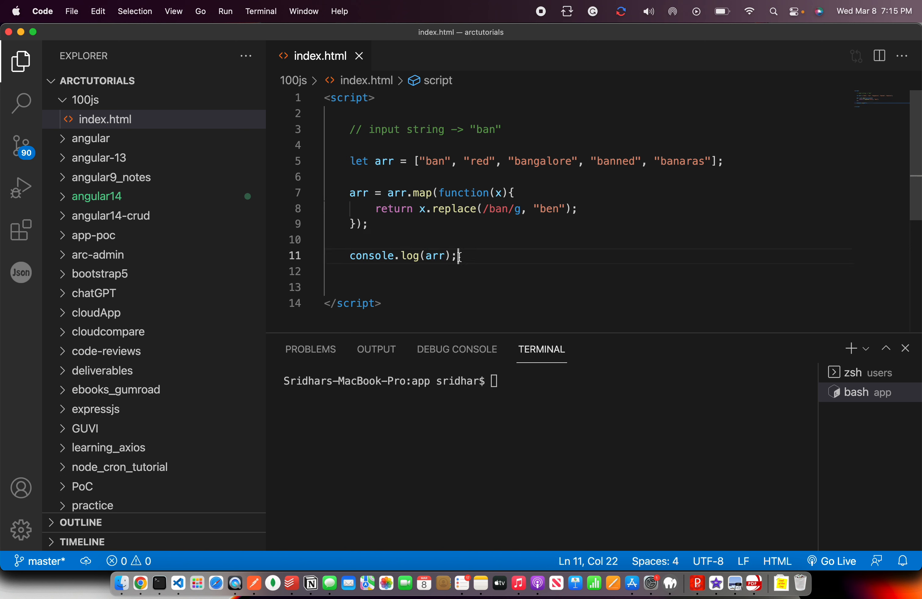
pyautogui.click(329, 239)
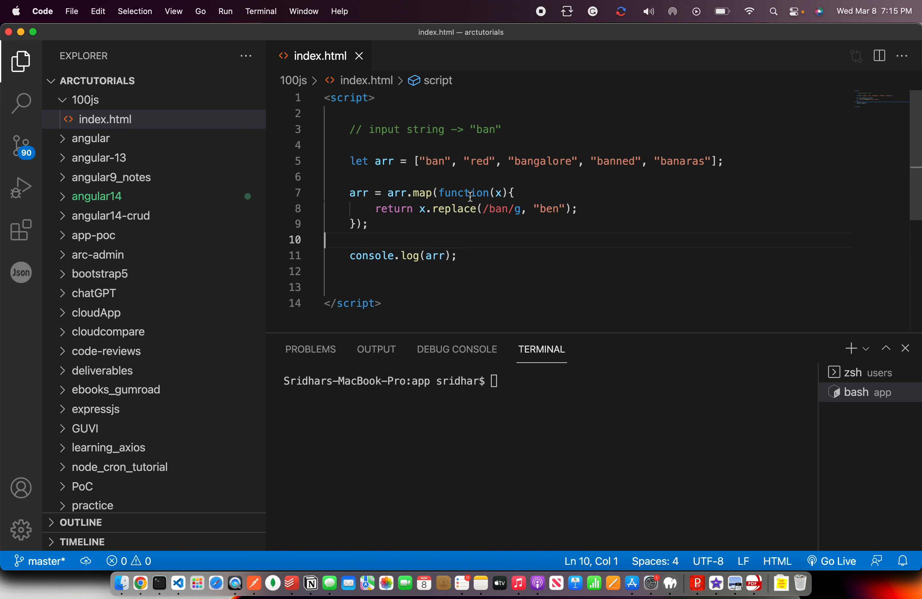
pyautogui.click(140, 584)
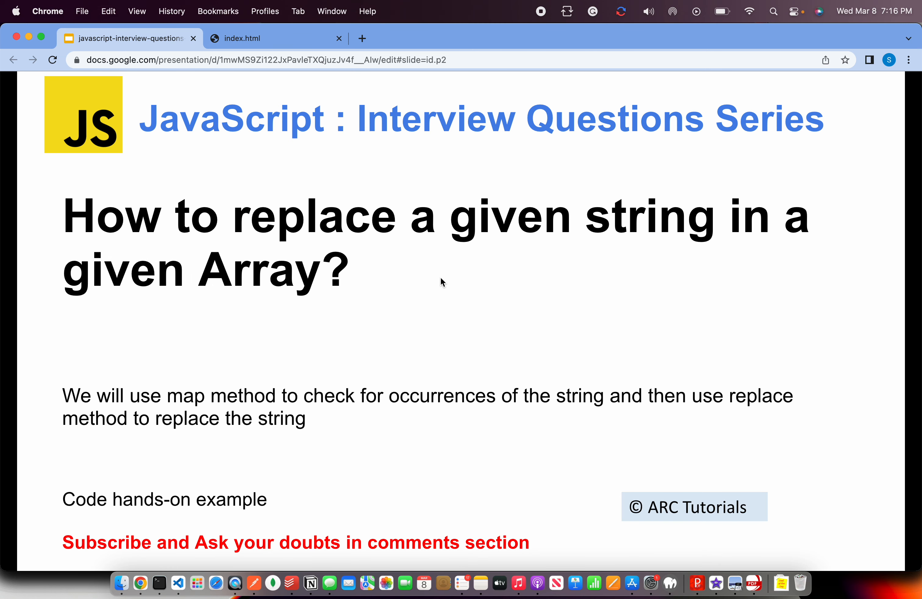